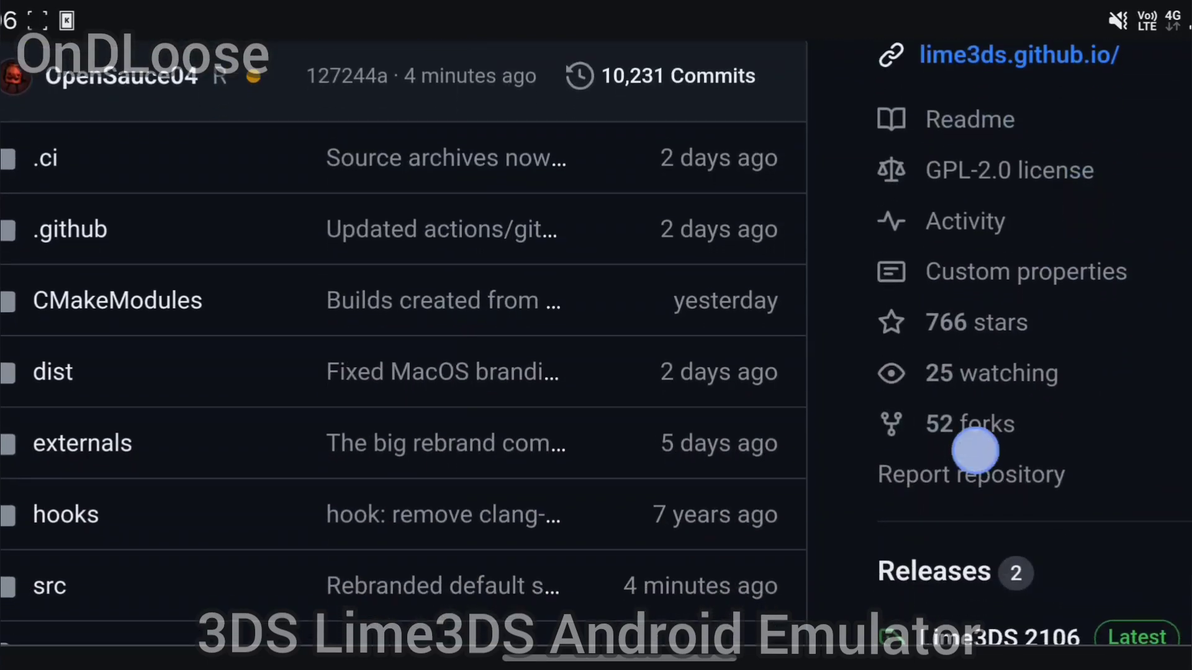
Download lime3ds-2106-android-universal.apk from the Lime3DS 2106 GitHub release assets.
left_click(969, 119)
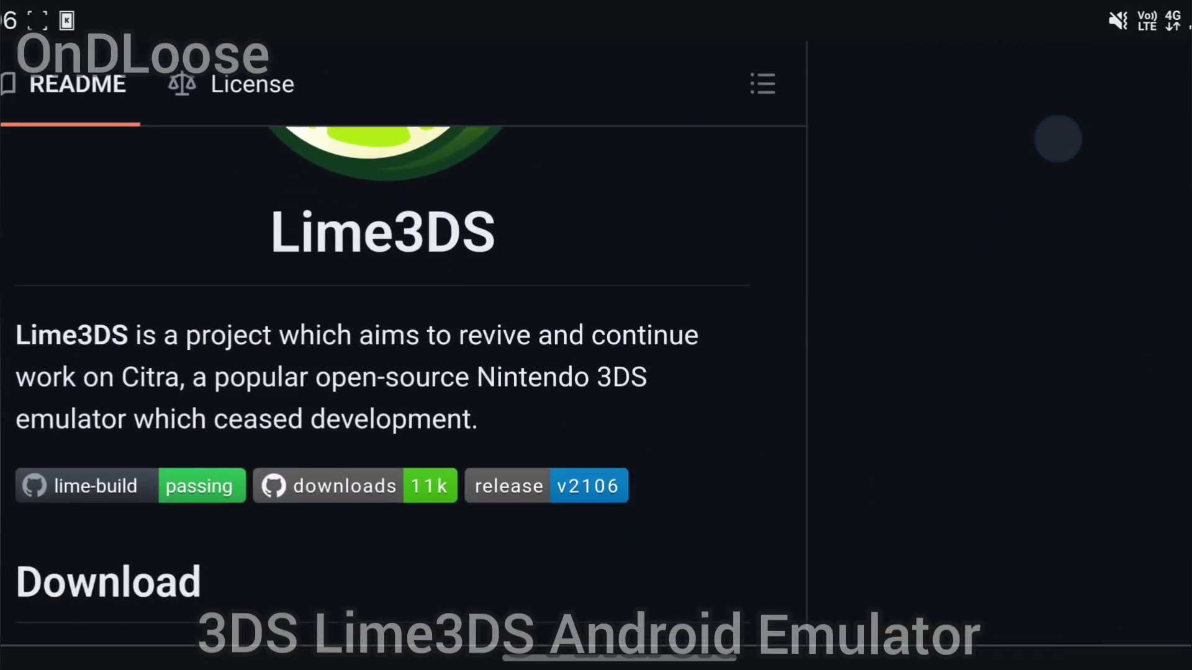
left_click(583, 486)
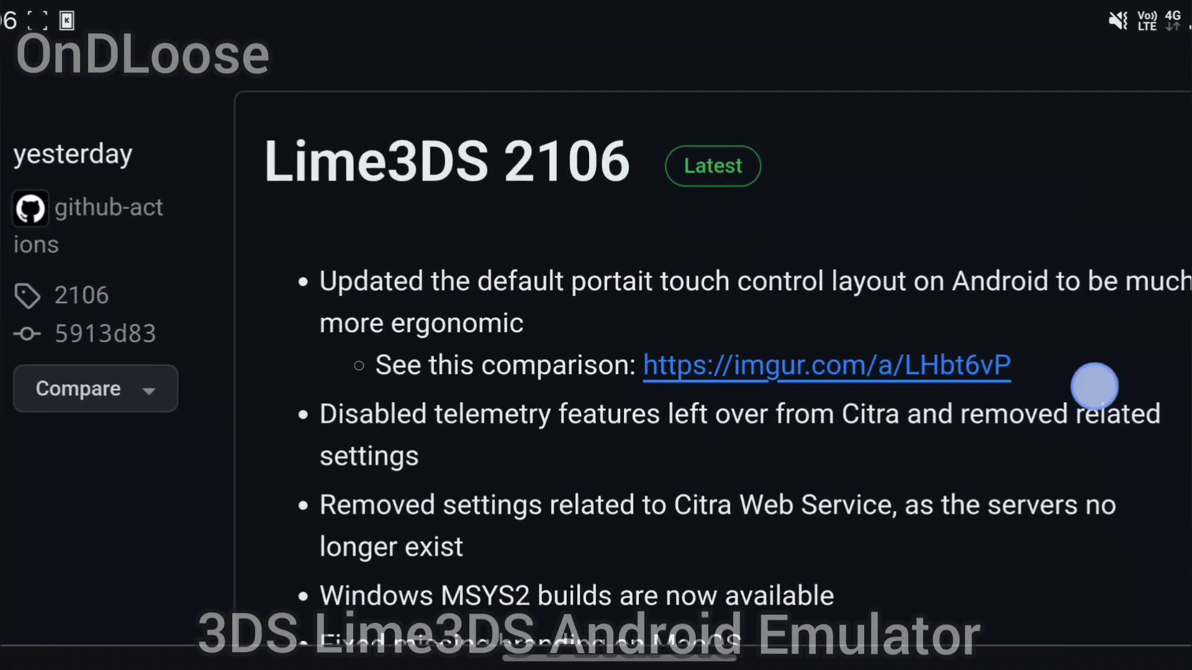
scroll("down", 3)
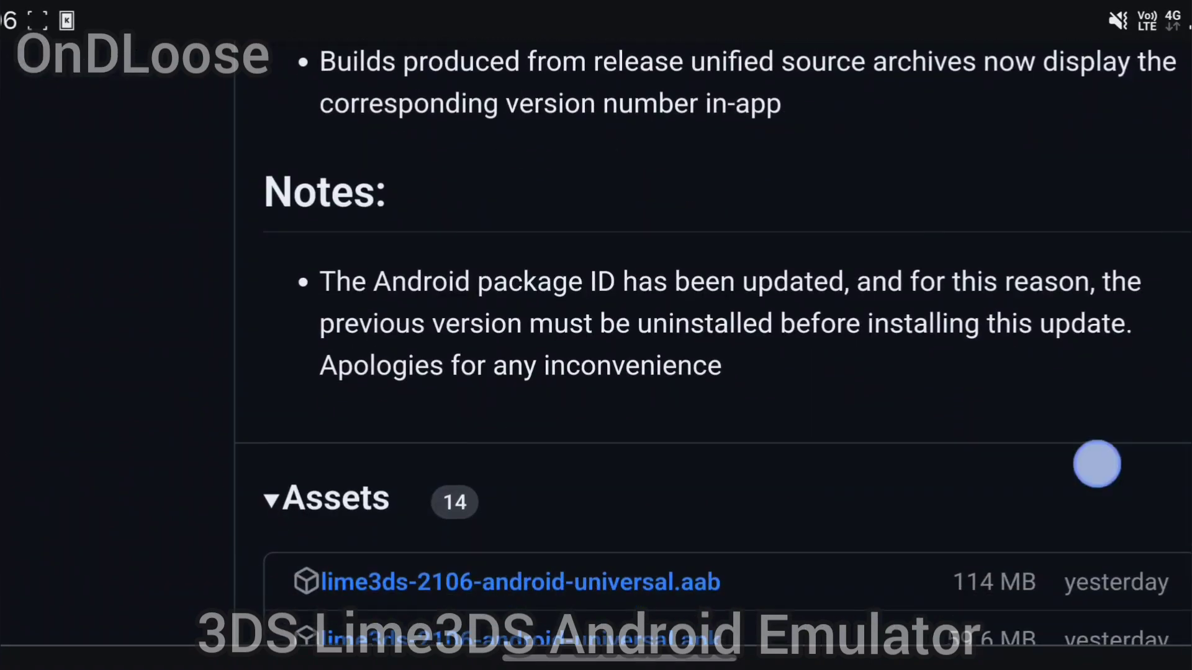
scroll("down", 3)
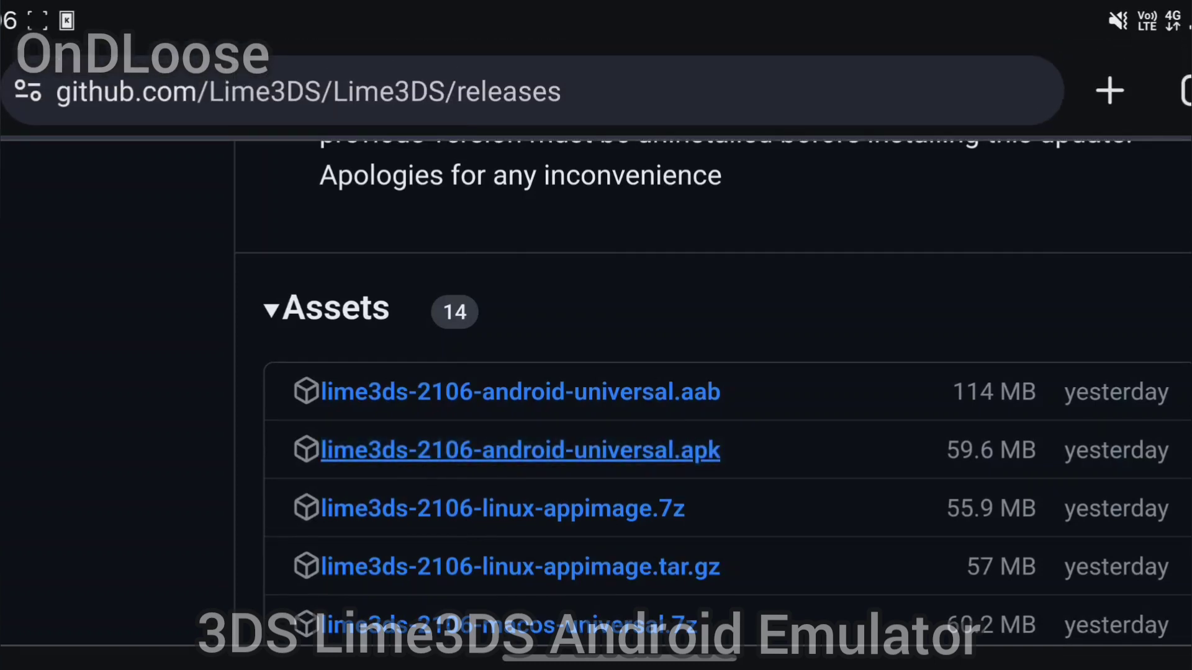
left_click(520, 449)
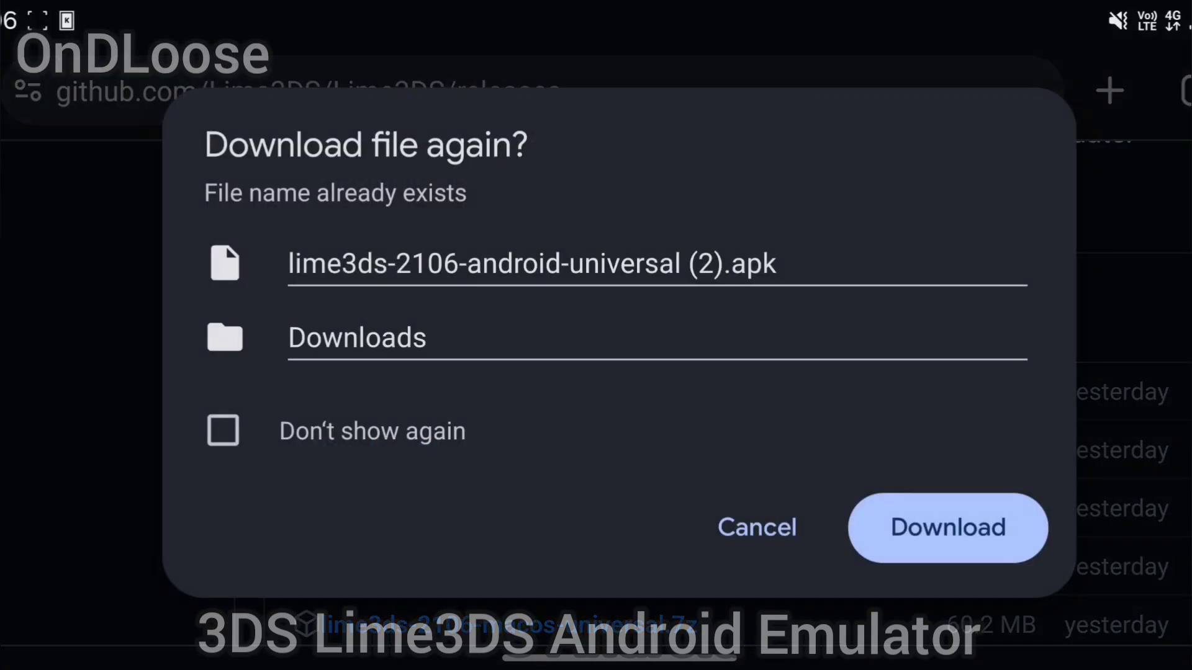
left_click(948, 527)
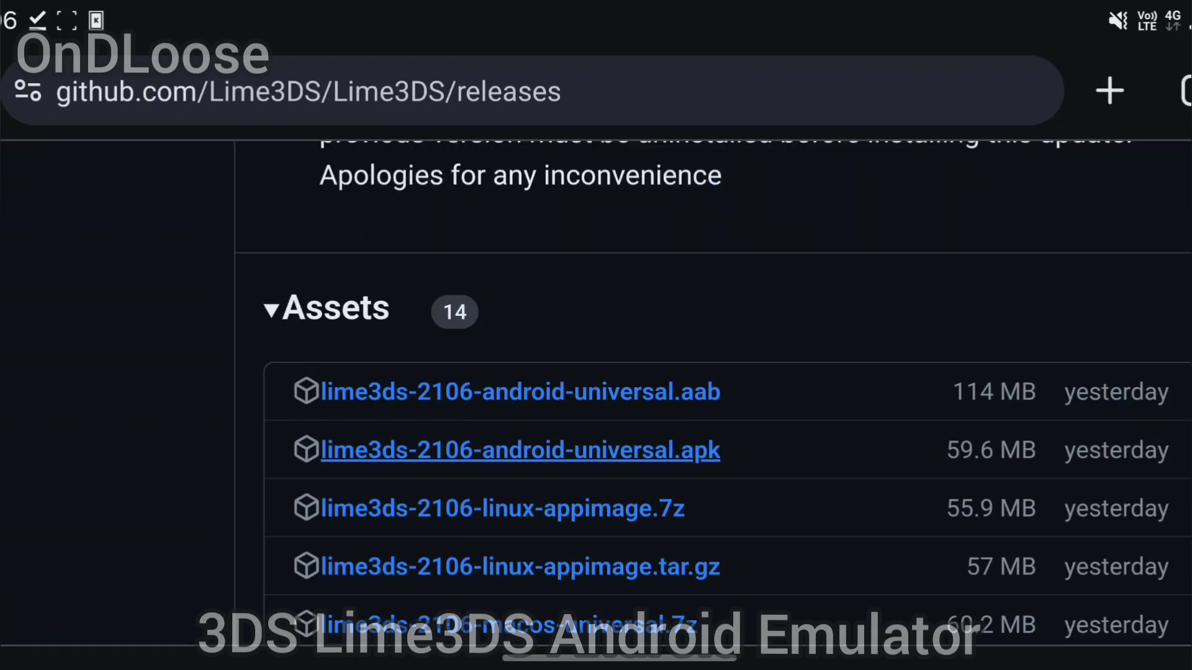
Download Turnip-24.1.0.adpkg_R18.zip from the AdrenoToolsDrivers release assets.
scroll("up", 3)
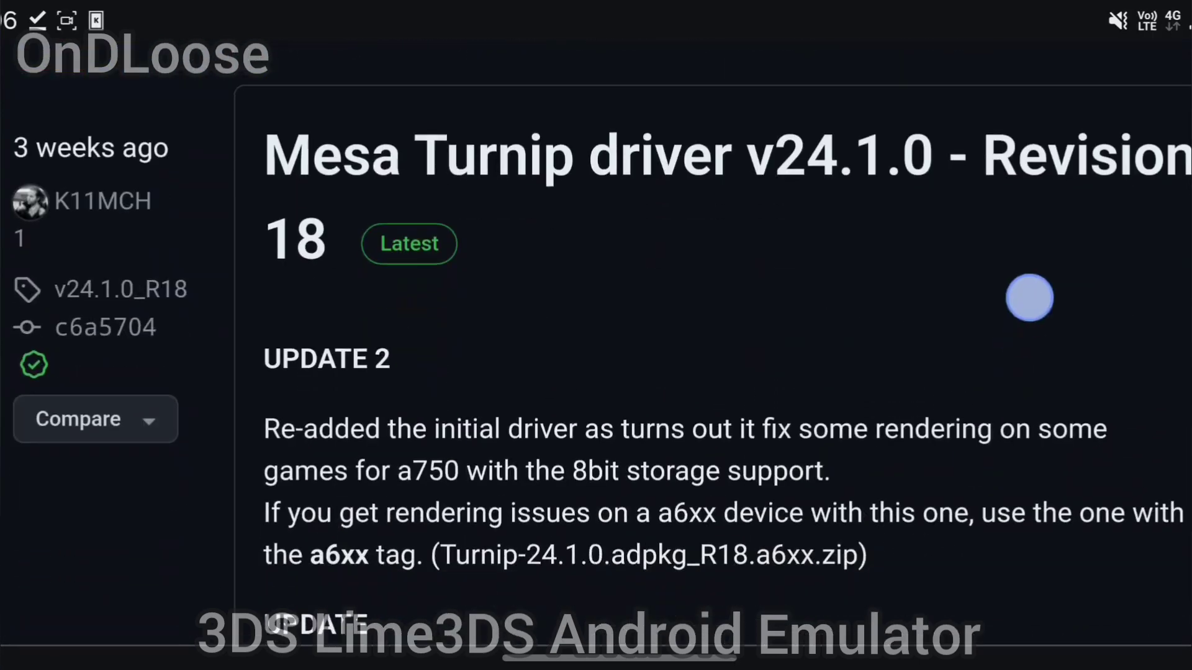
scroll("down", 3)
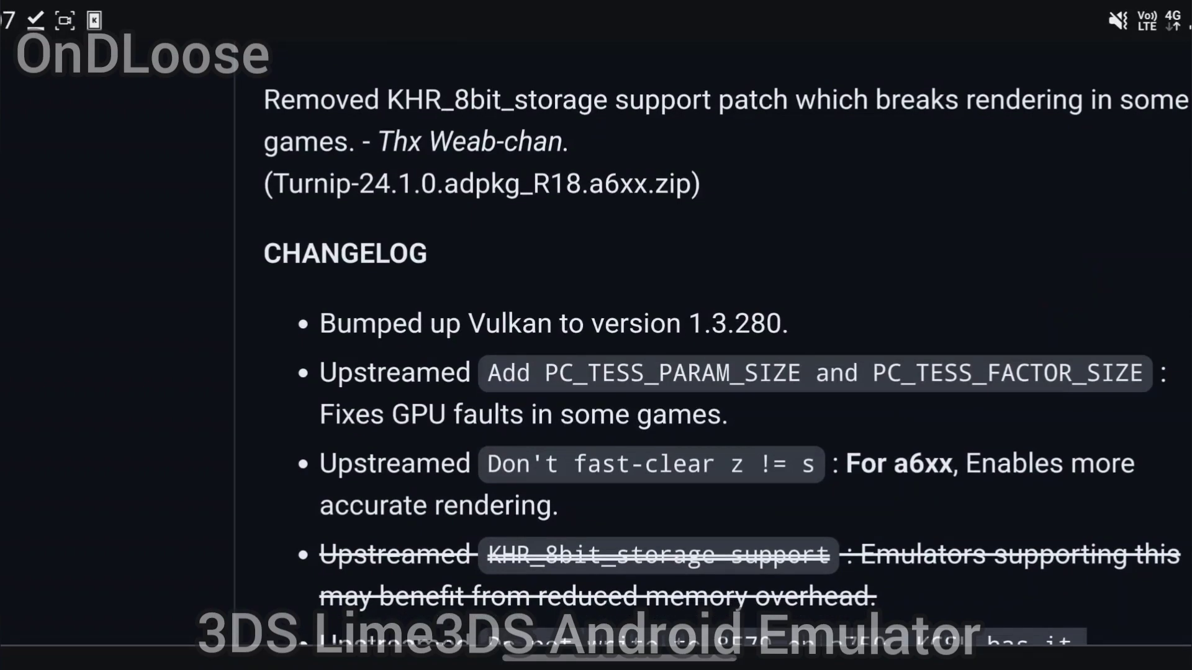
scroll("down", 3)
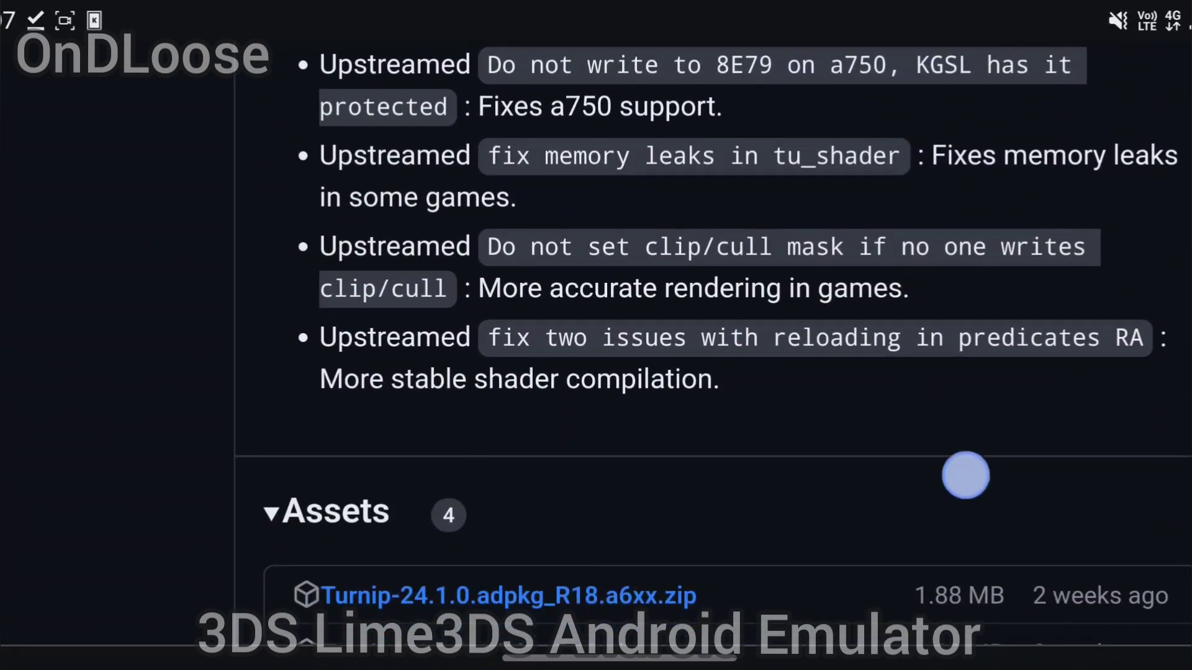
scroll("down", 3)
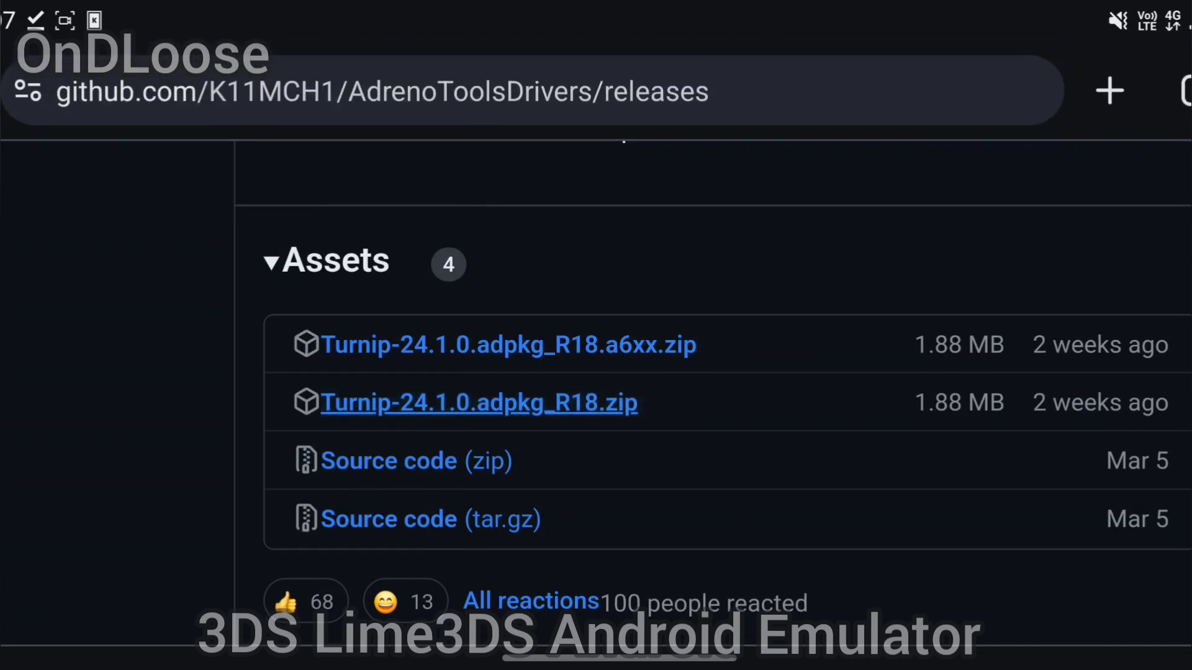
left_click(478, 403)
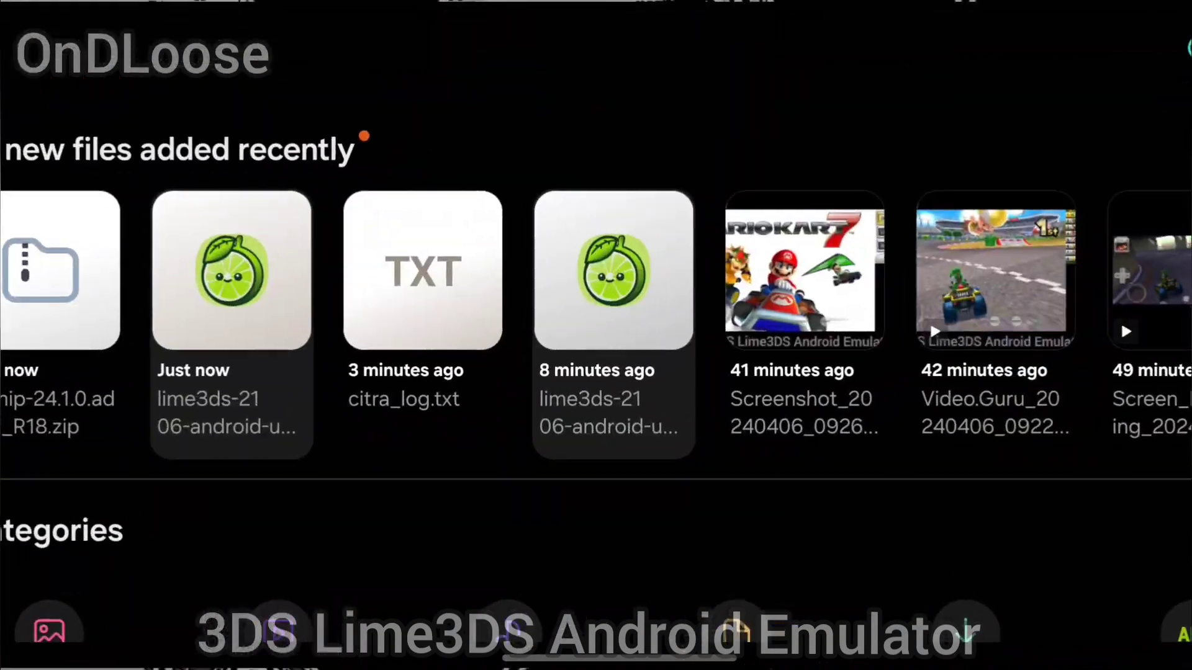
Install the Lime3DS APK from Internal storage > Download in My Files.
scroll("down", 3)
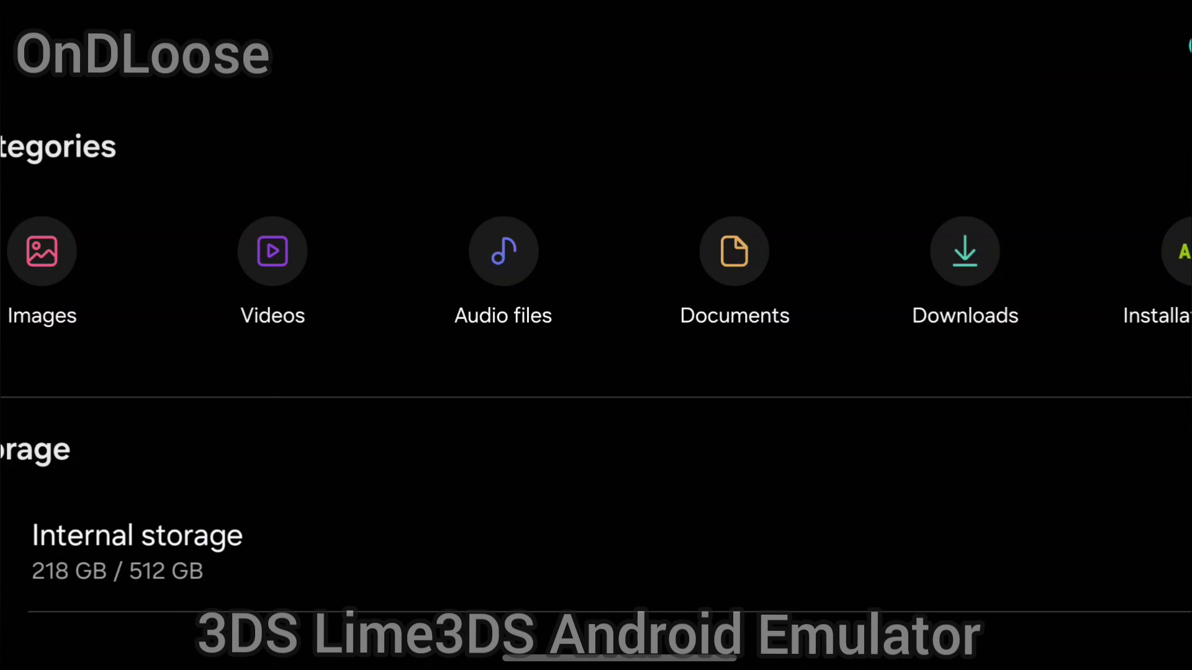
left_click(137, 551)
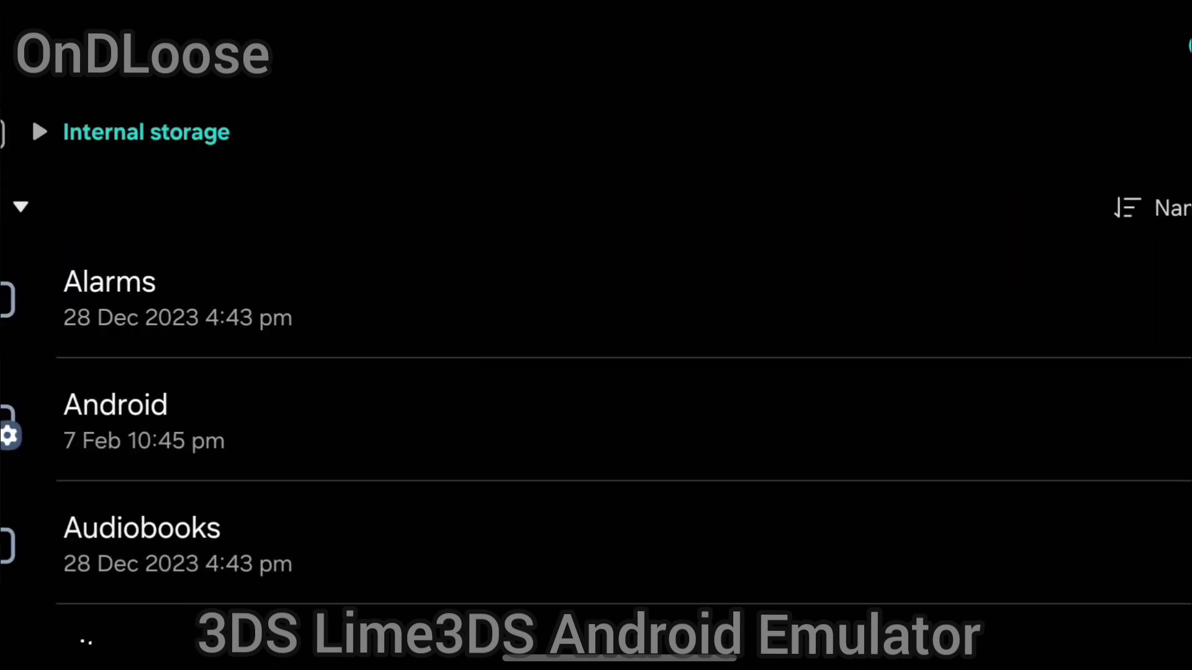
scroll("down", 3)
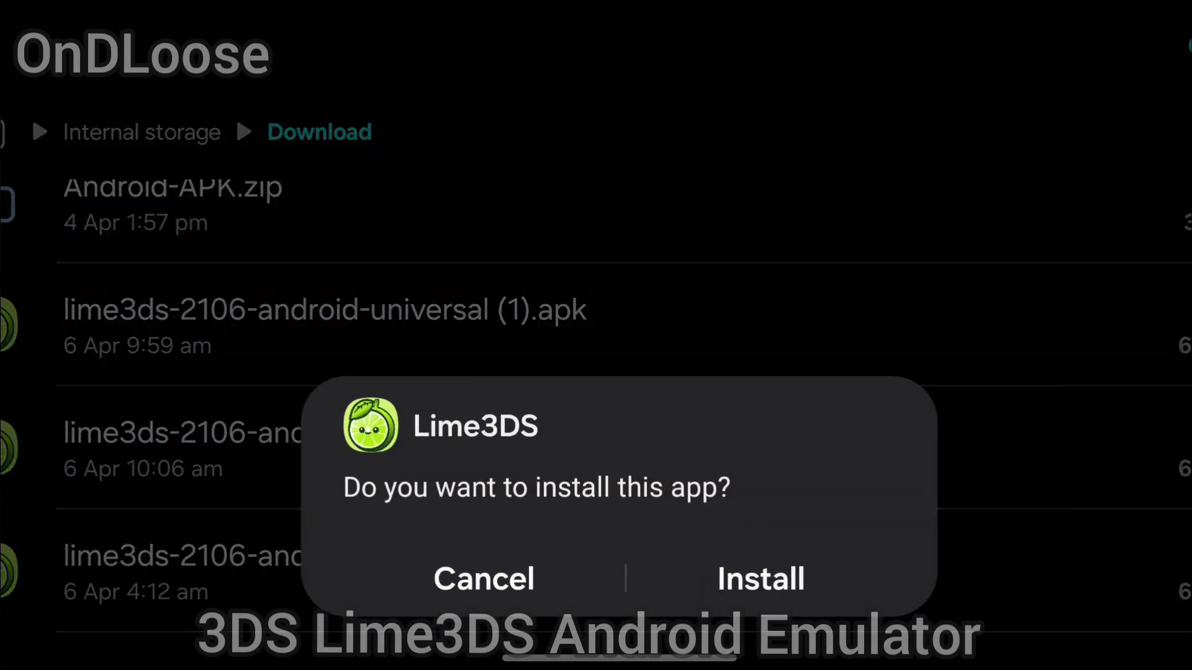
left_click(760, 578)
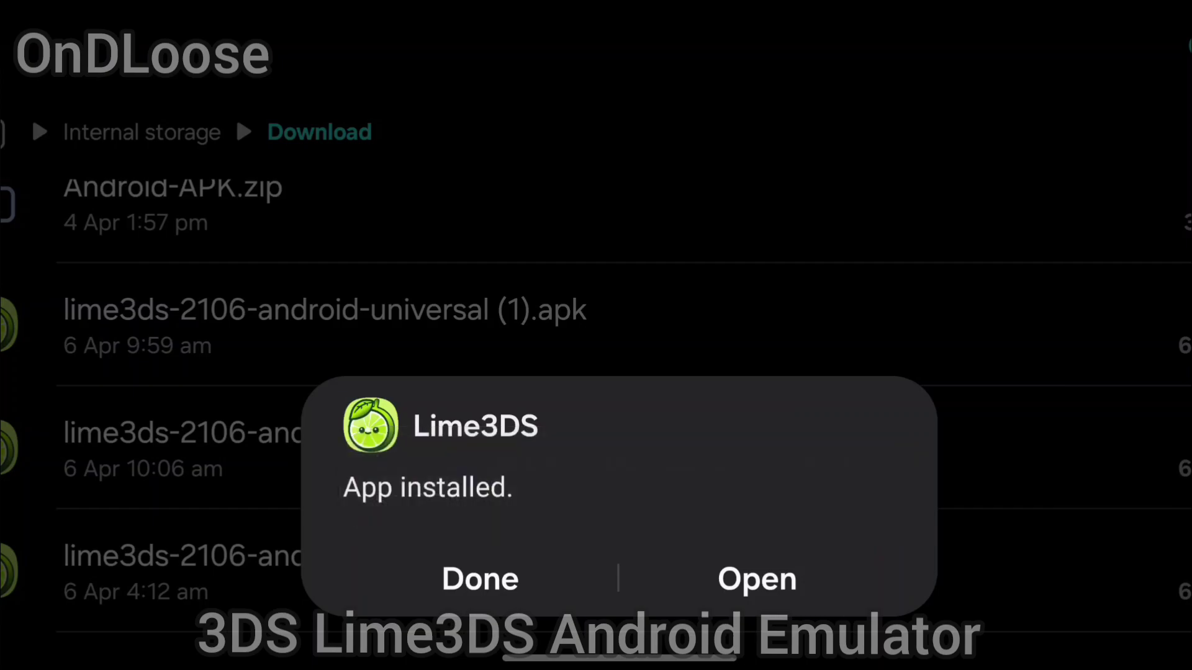
Launch Lime3DS, begin the setup walkthrough, and allow notifications.
left_click(755, 579)
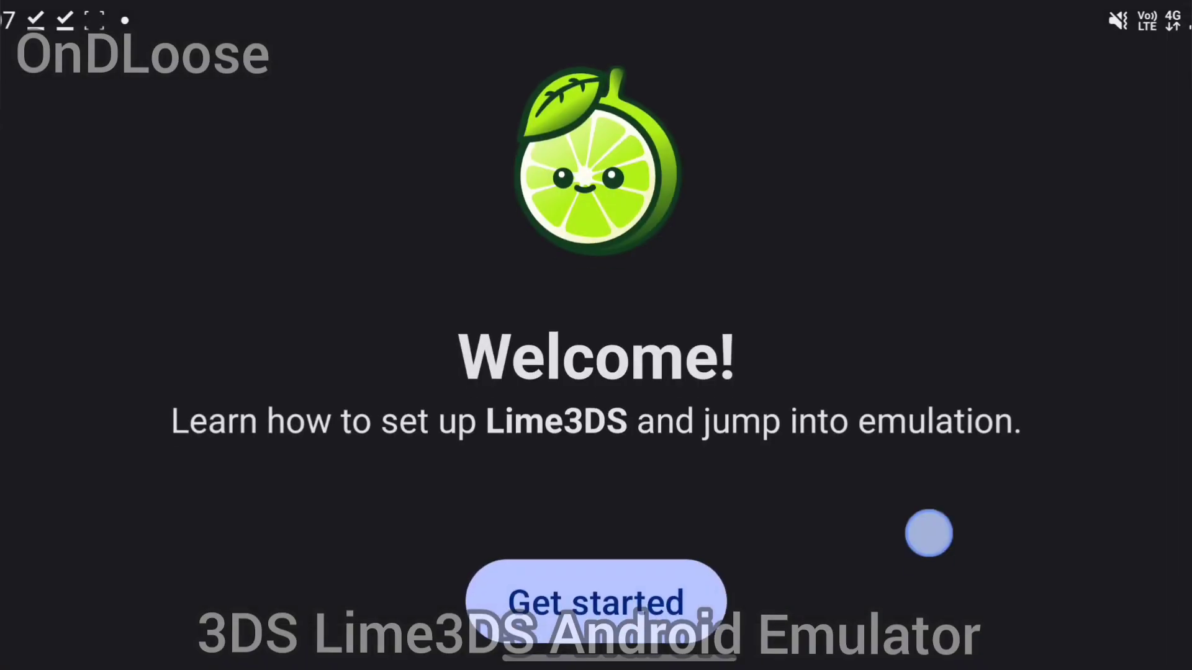
left_click(595, 603)
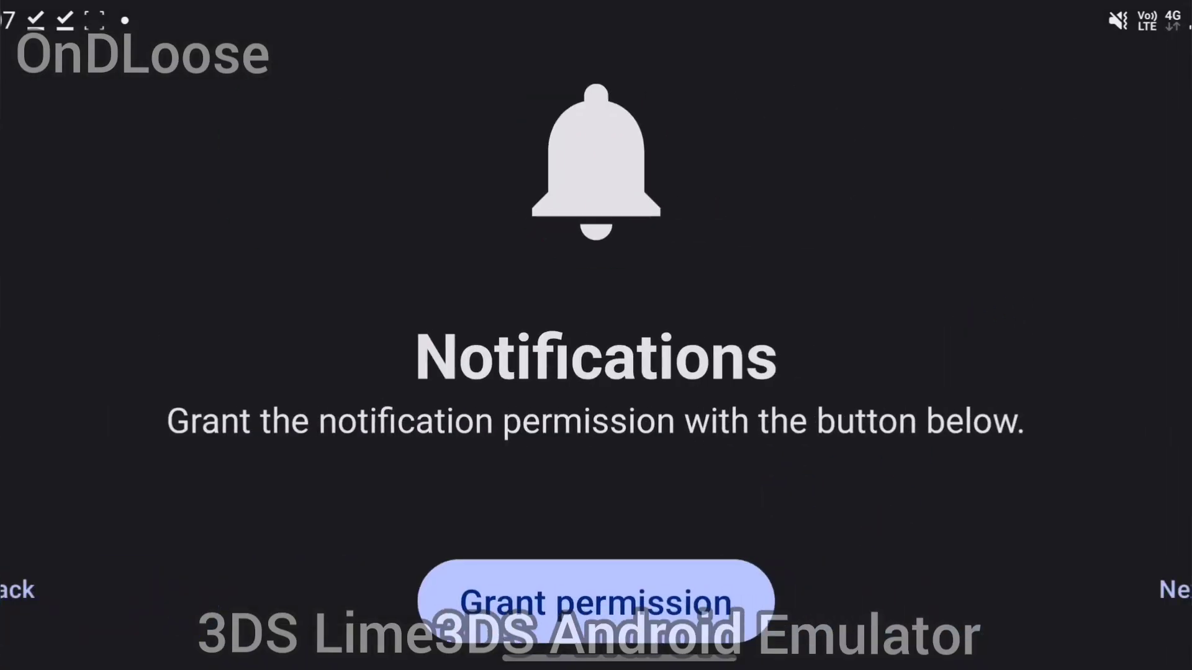
left_click(595, 601)
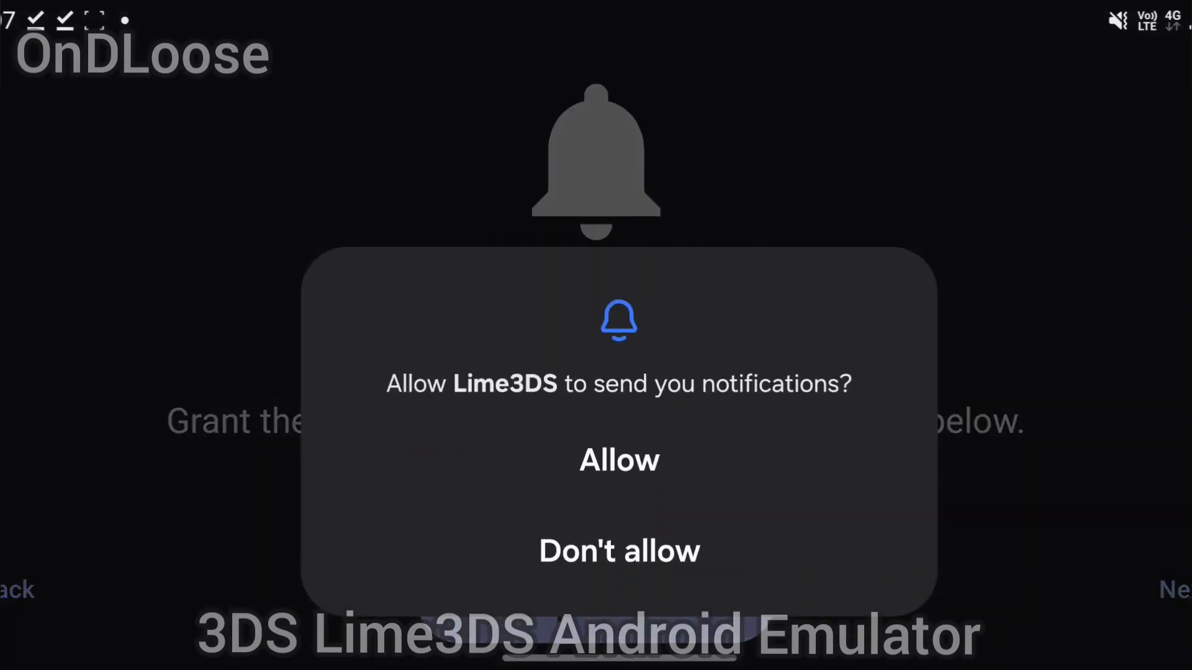
left_click(618, 460)
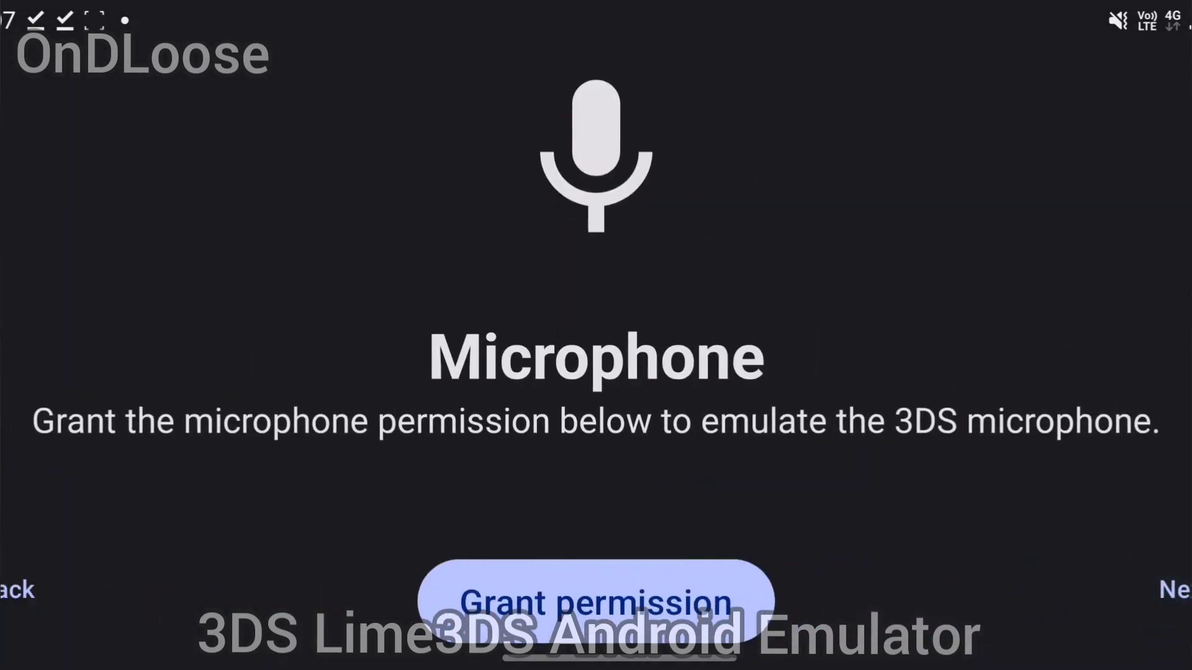
Grant Lime3DS microphone access while in use, plus camera permission.
left_click(596, 602)
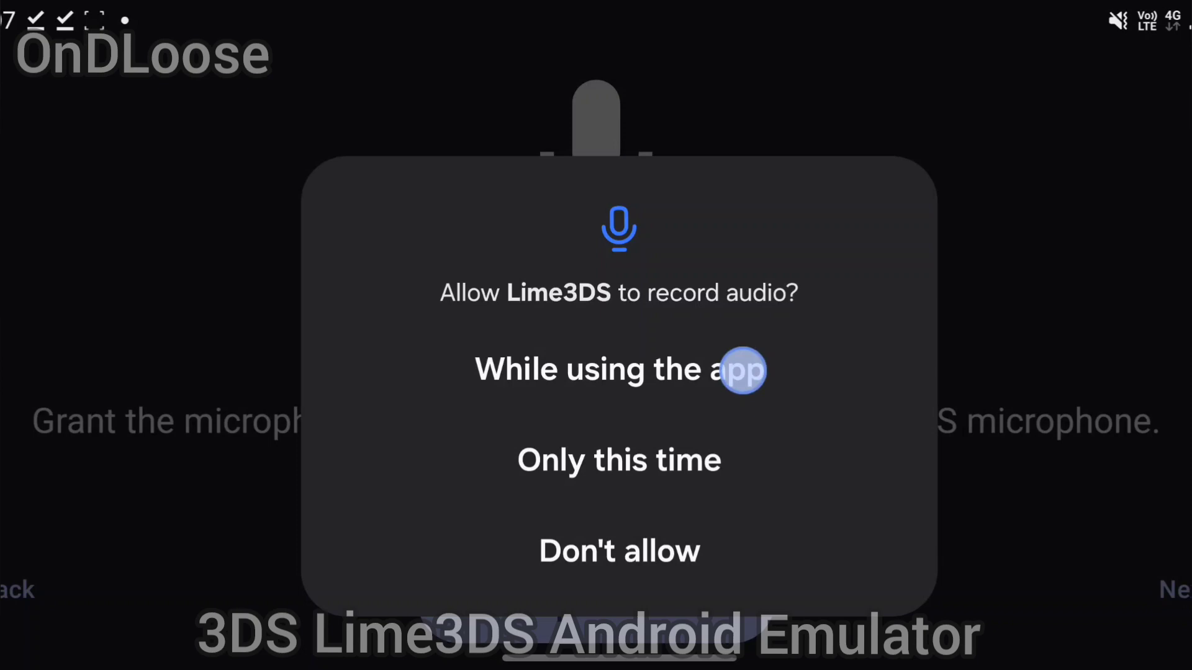
left_click(619, 370)
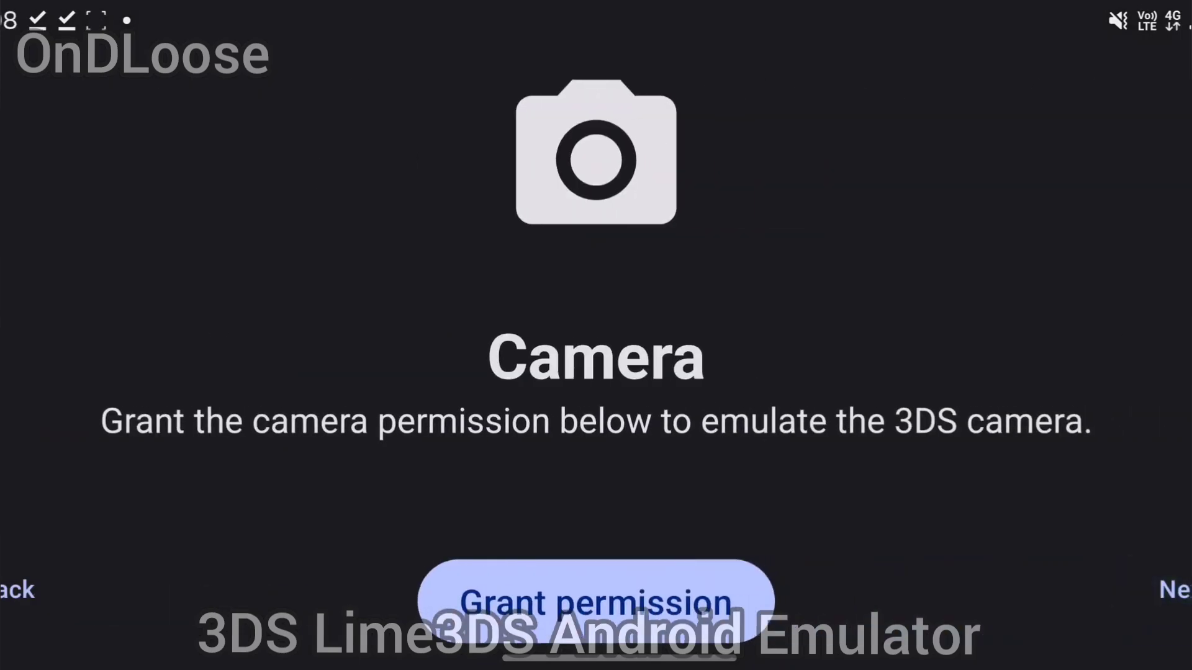
left_click(595, 603)
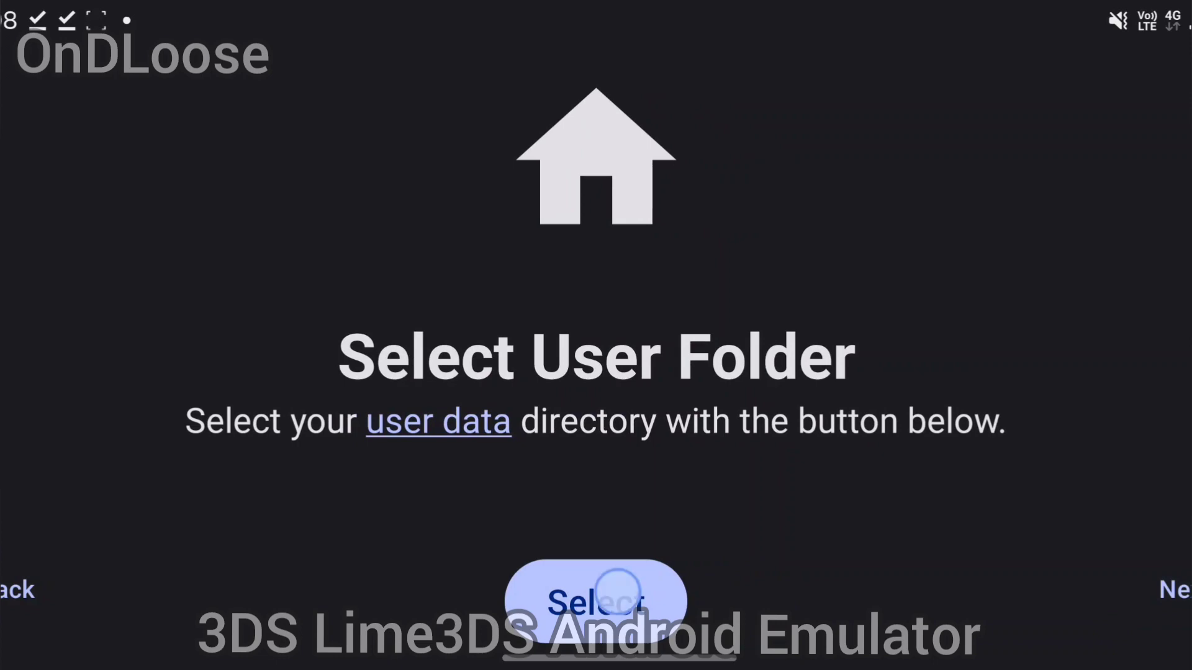
Set Roms/3DS as the Lime3DS user folder and allow access to it.
left_click(595, 600)
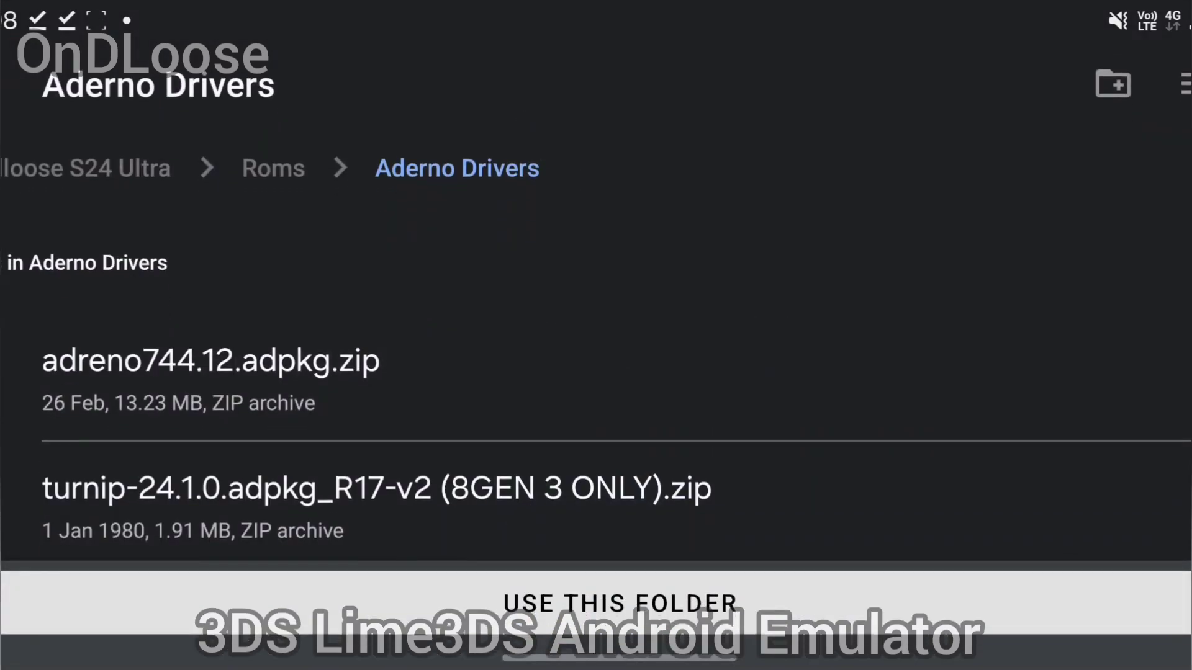
left_click(271, 169)
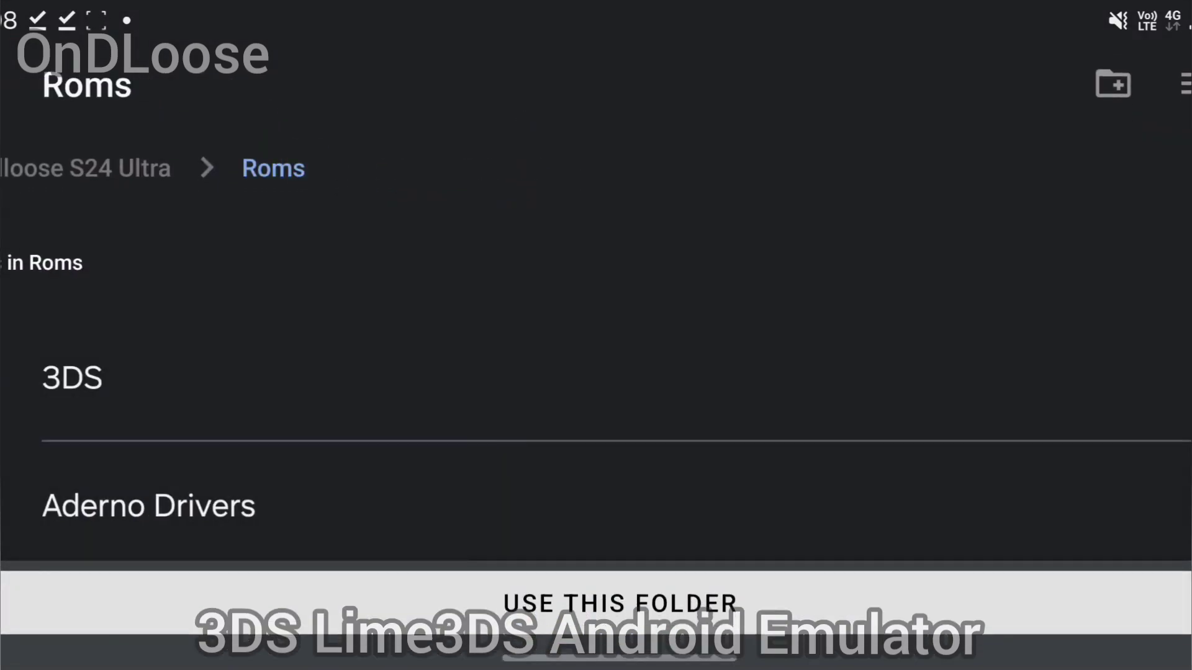
left_click(71, 378)
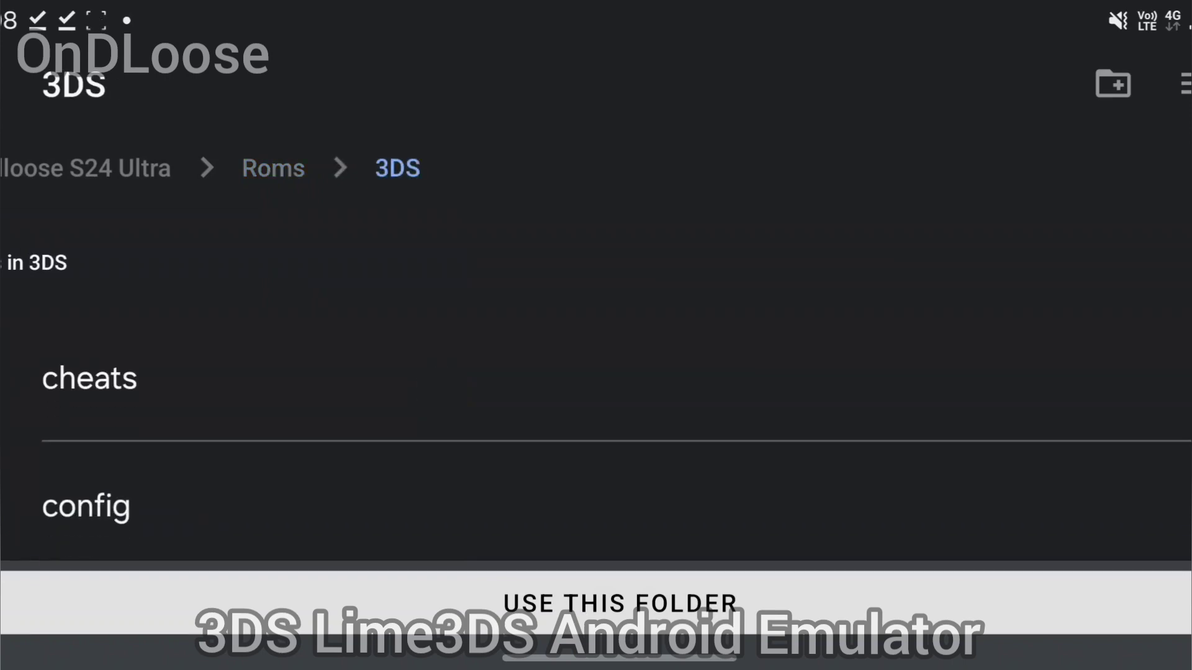
left_click(619, 603)
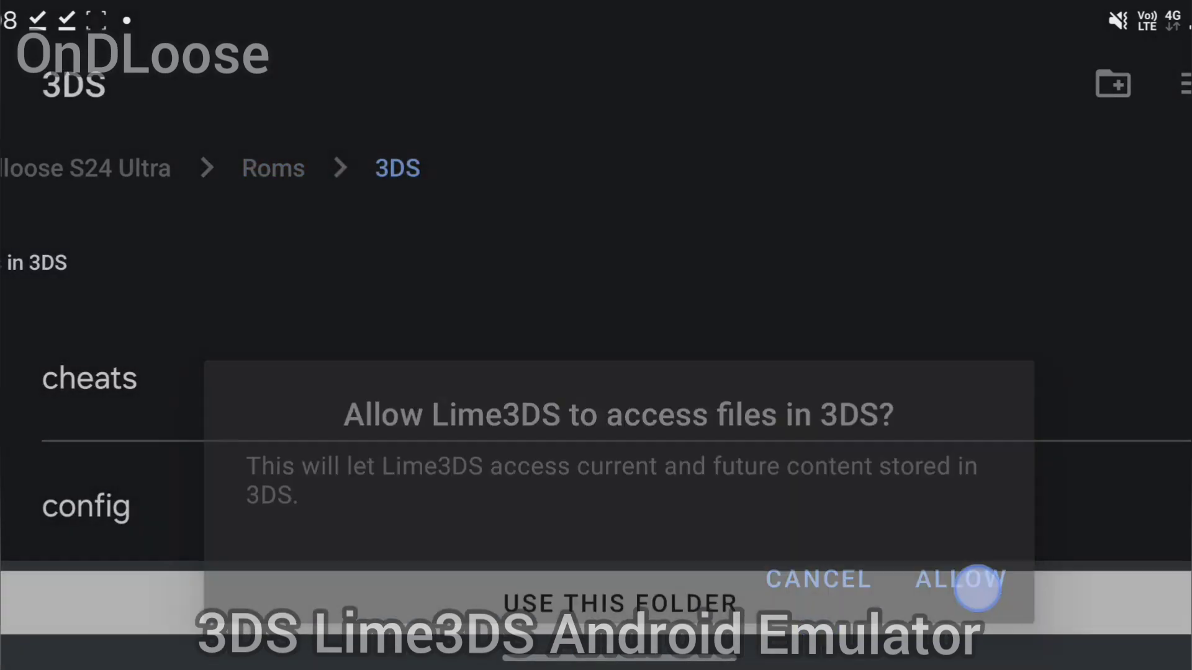
left_click(959, 579)
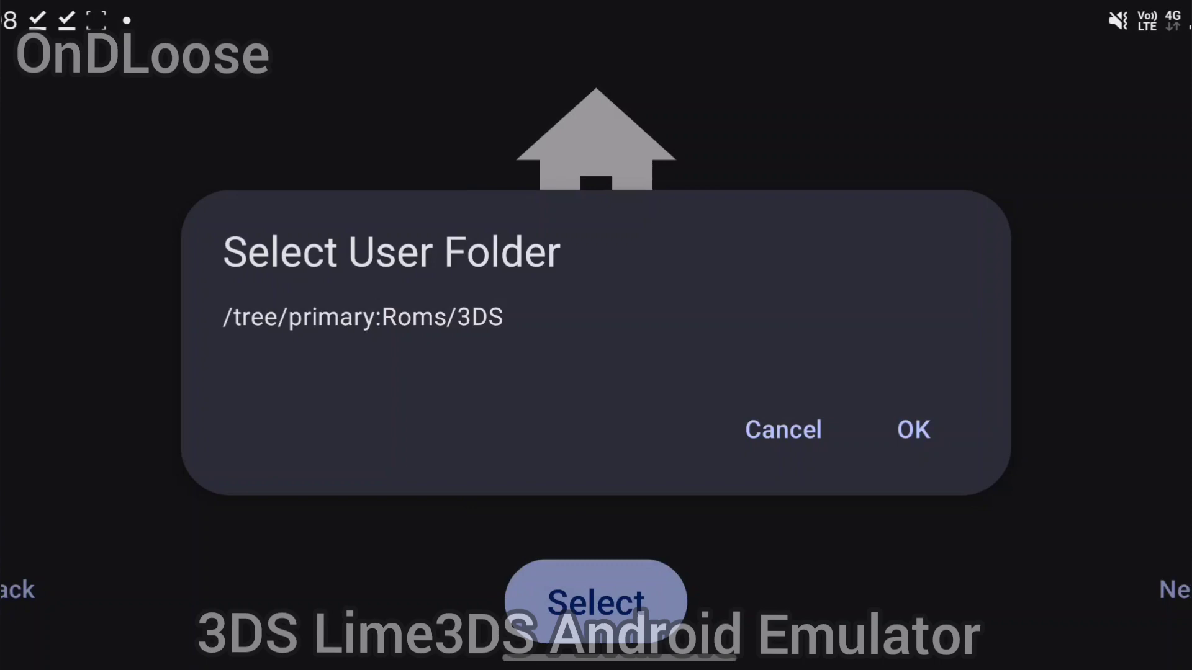
left_click(913, 429)
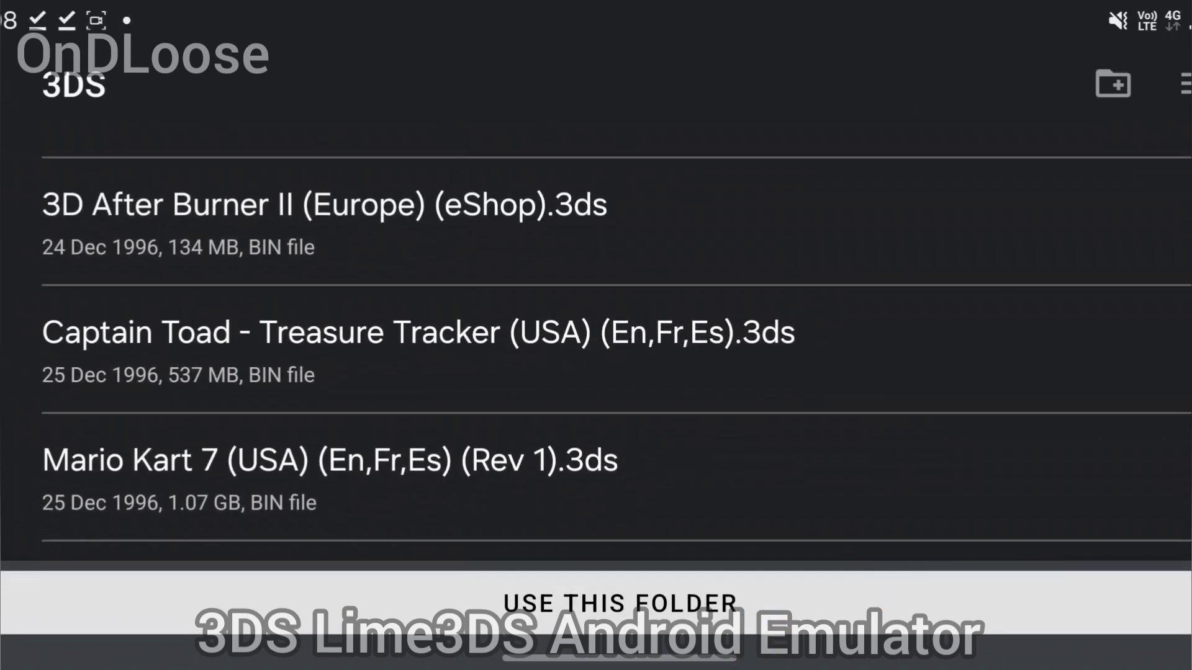
left_click(617, 603)
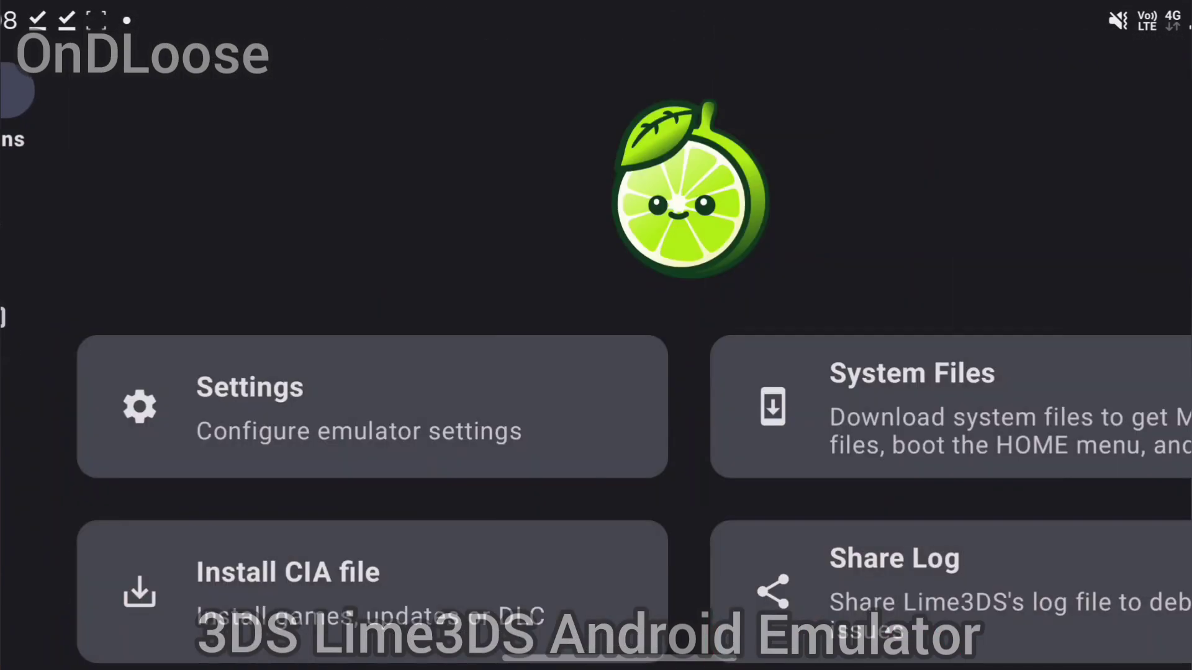
scroll("down", 3)
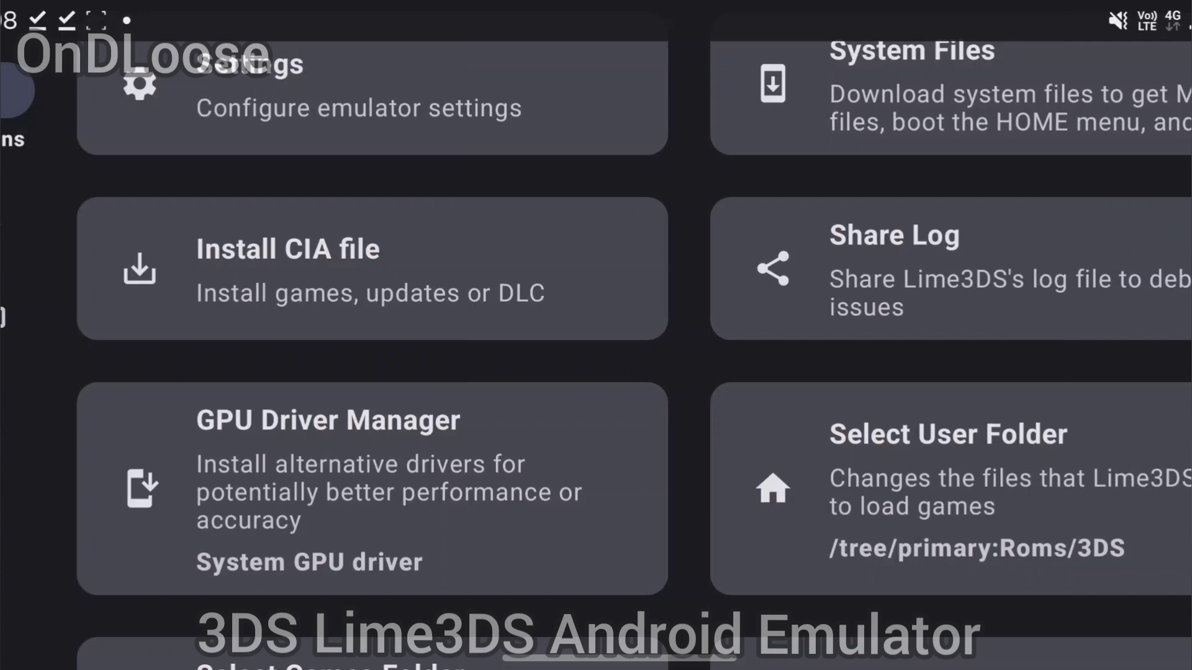
scroll("down", 3)
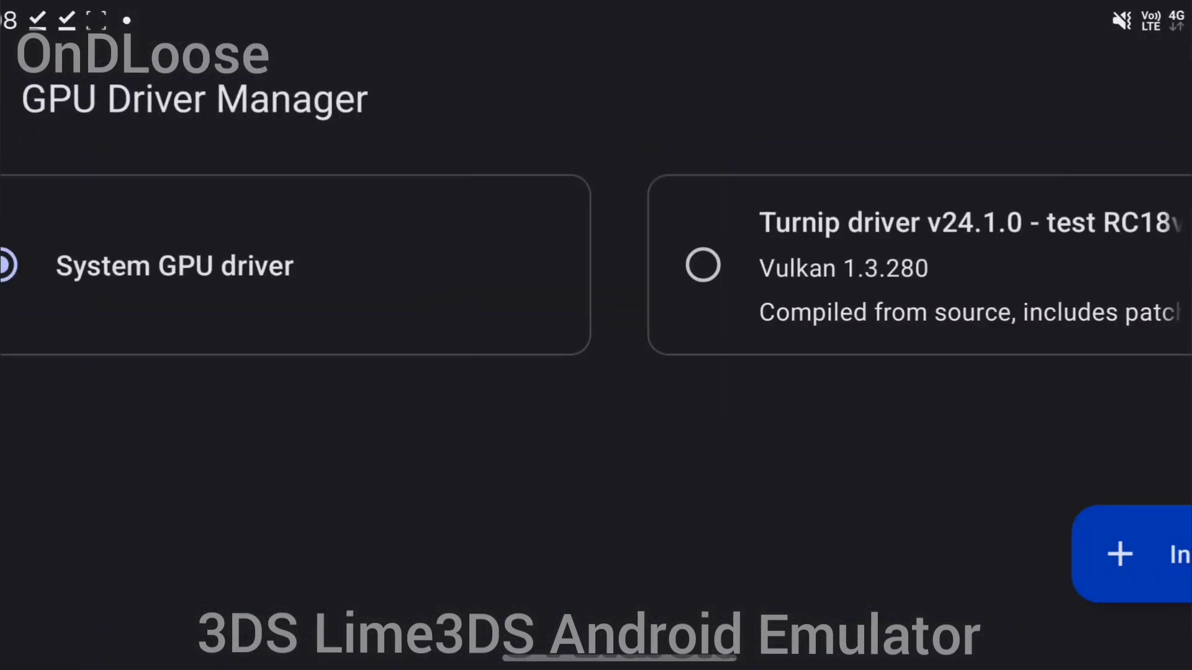
Install and select the Turnip 24.1.0 Revision 17-v2 GPU driver, then leave the manager.
scroll("right", 3)
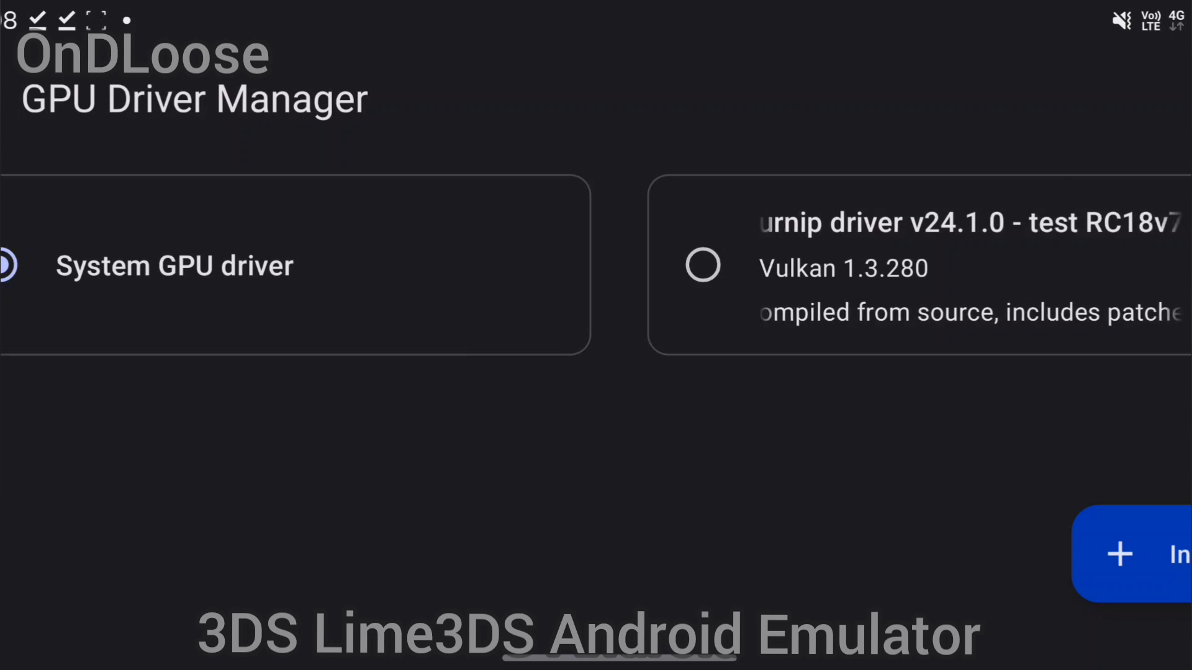
left_click(703, 265)
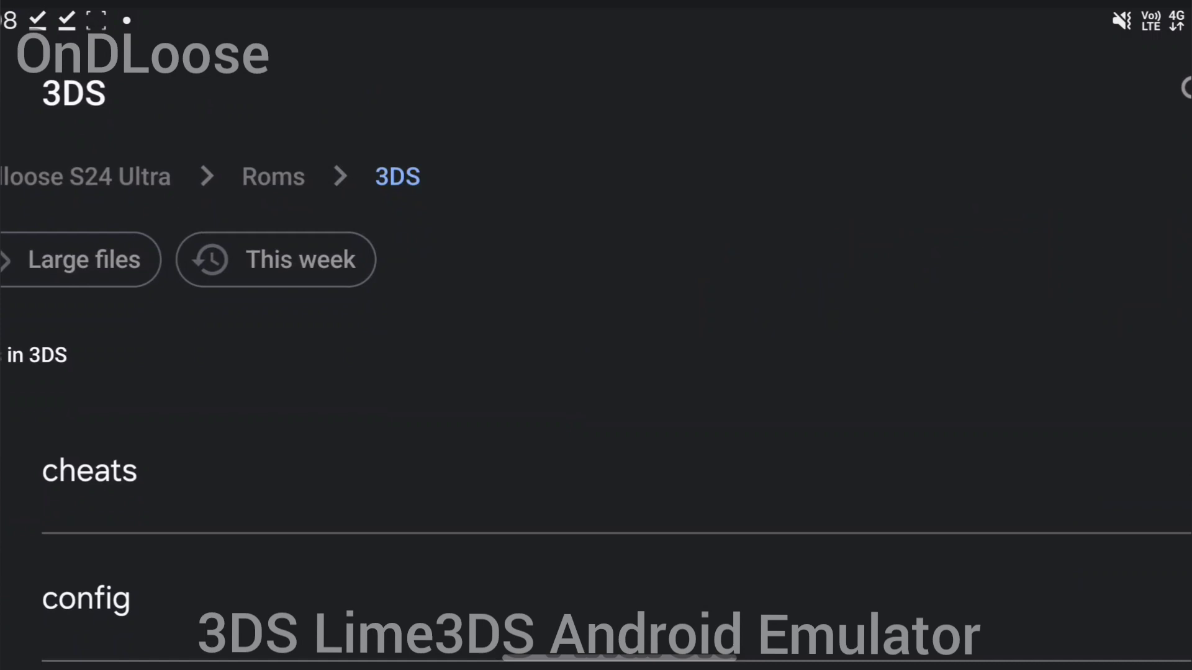
scroll("up", 3)
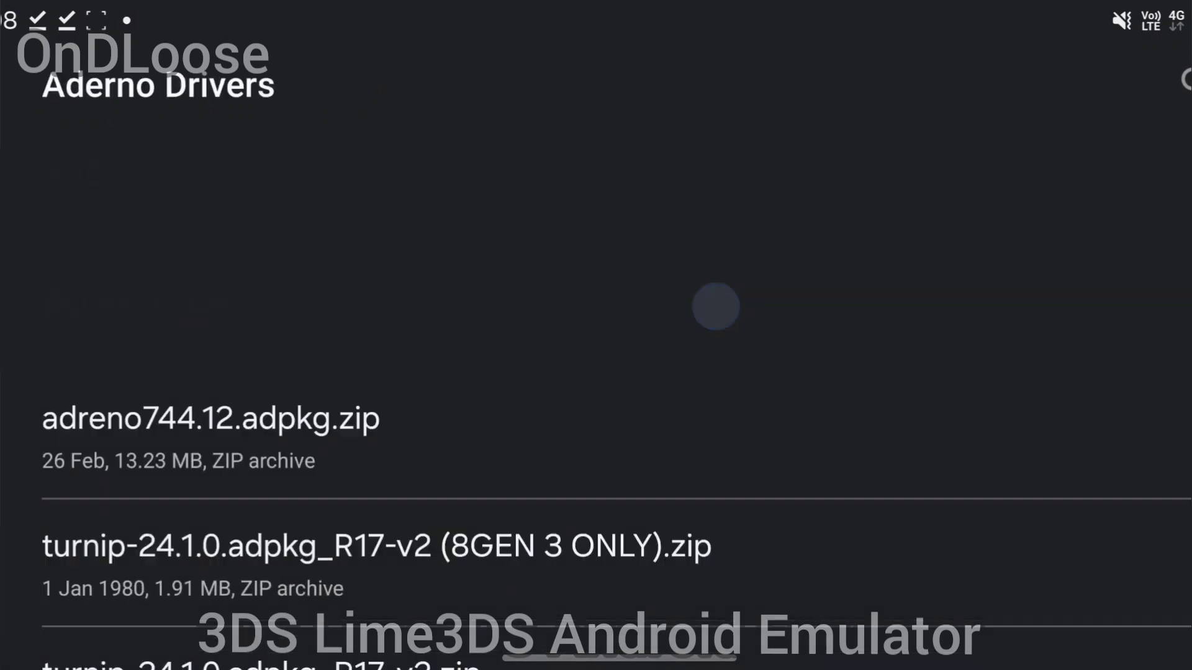
scroll("up", 3)
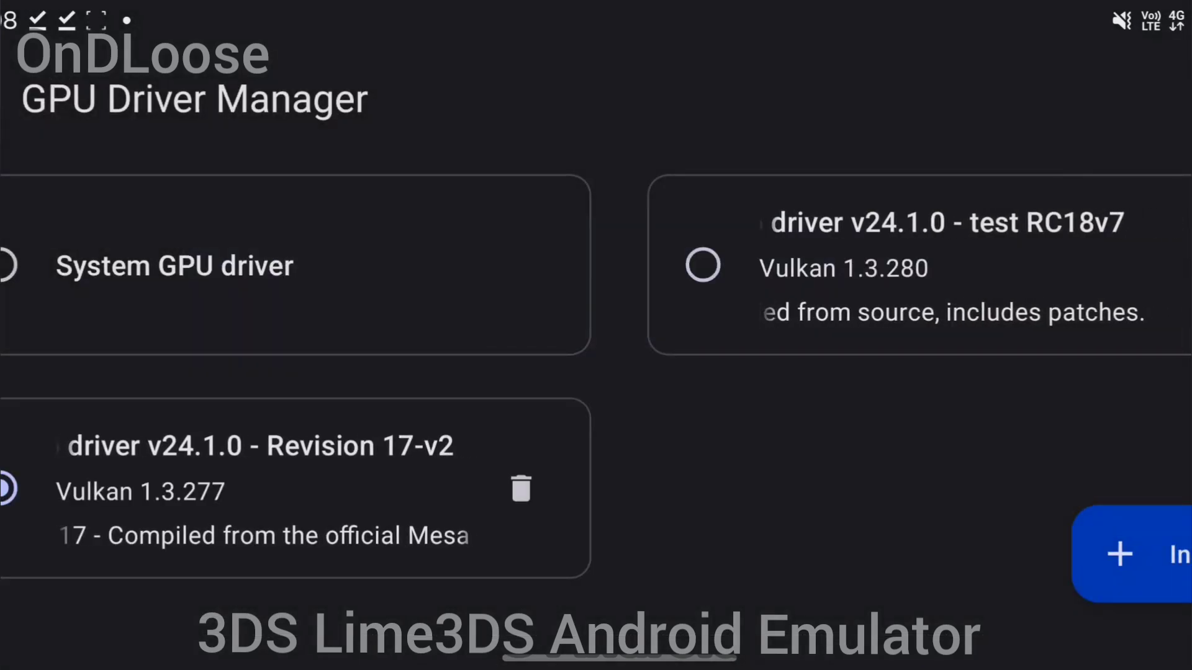
scroll("right", 3)
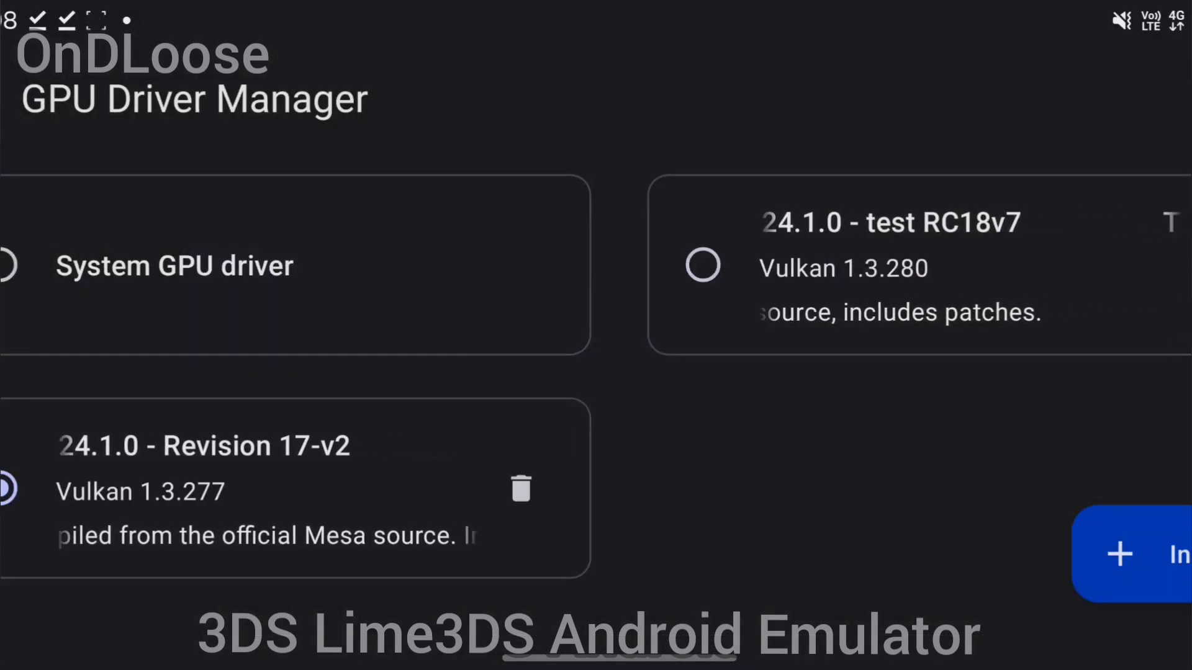
left_click(702, 265)
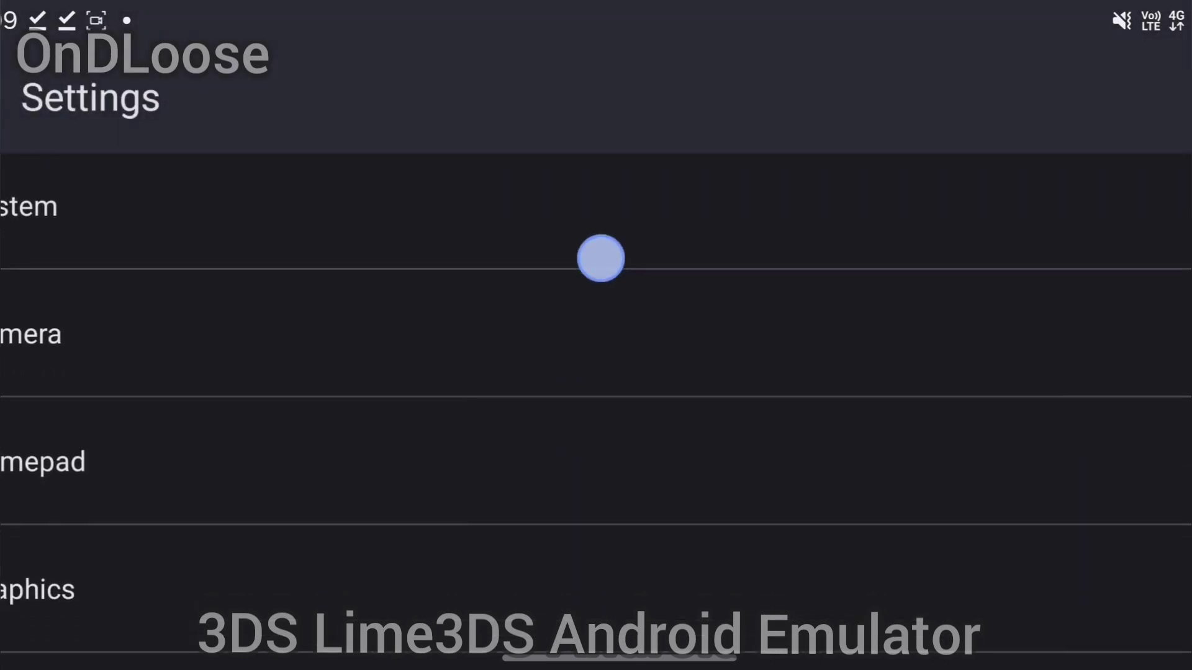
Scroll through Graphics settings: renderer, stereoscopy, Cardboard VR and utility options.
left_click(37, 589)
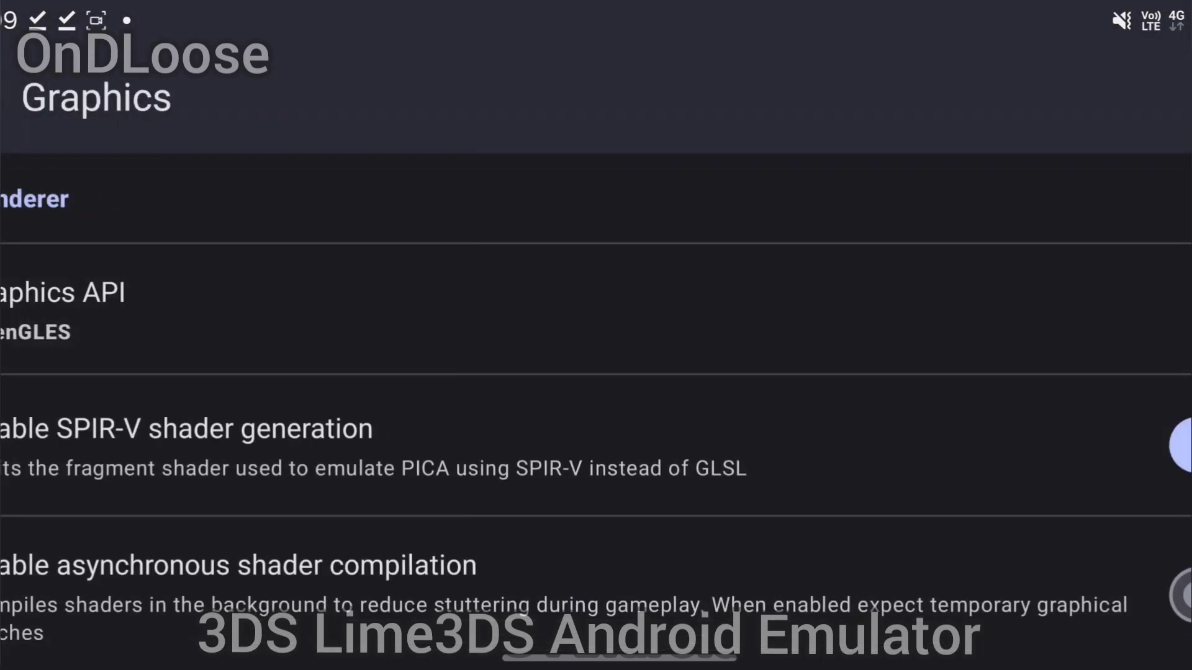
scroll("down", 3)
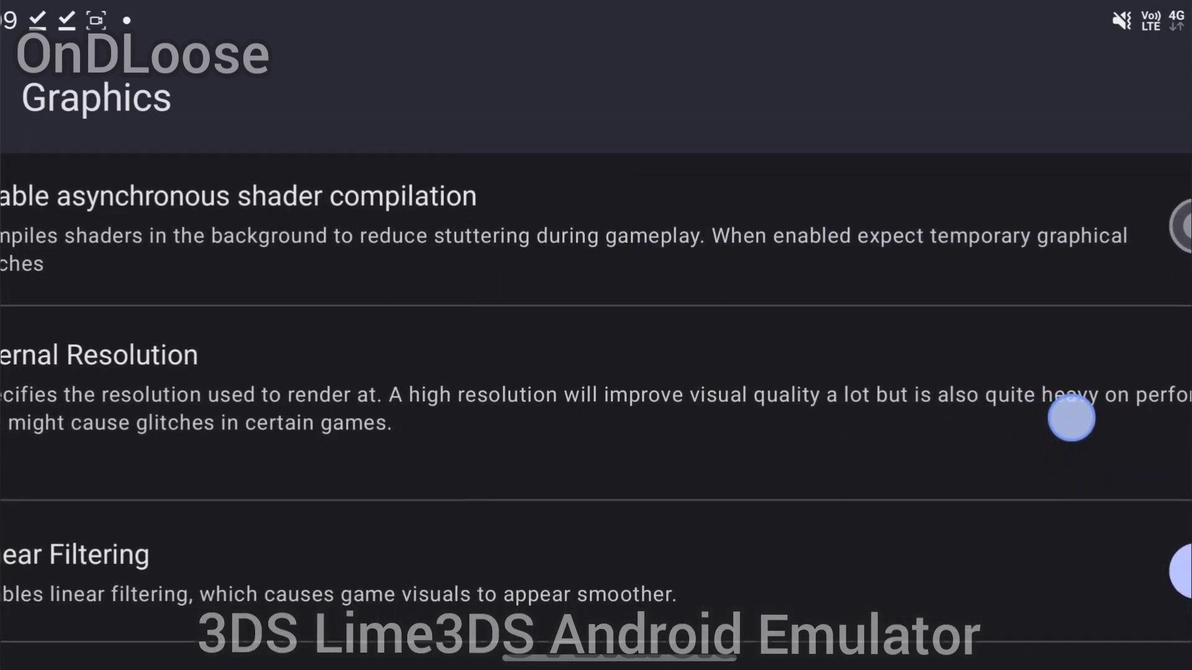
scroll("down", 3)
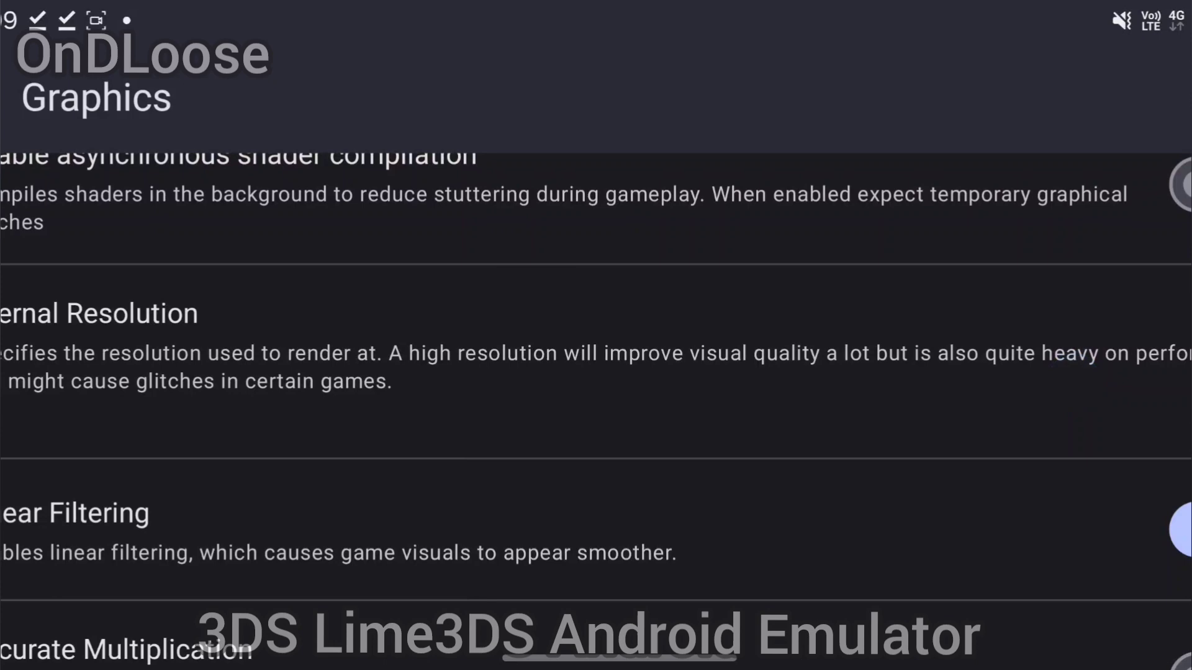
scroll("down", 3)
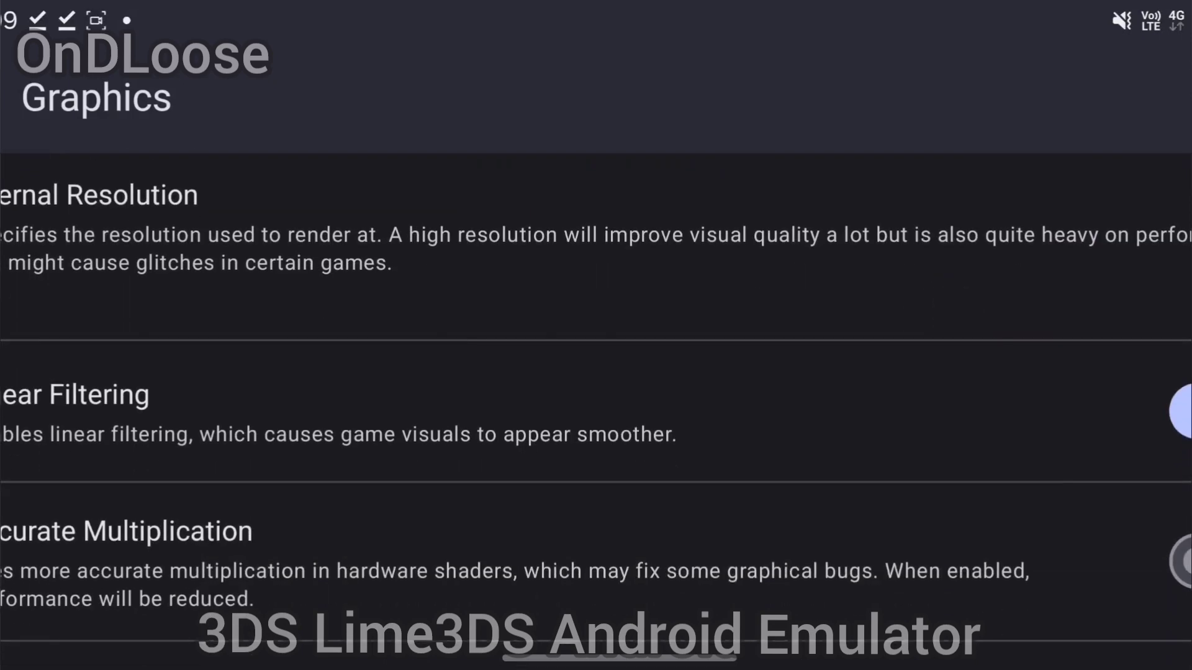
scroll("down", 3)
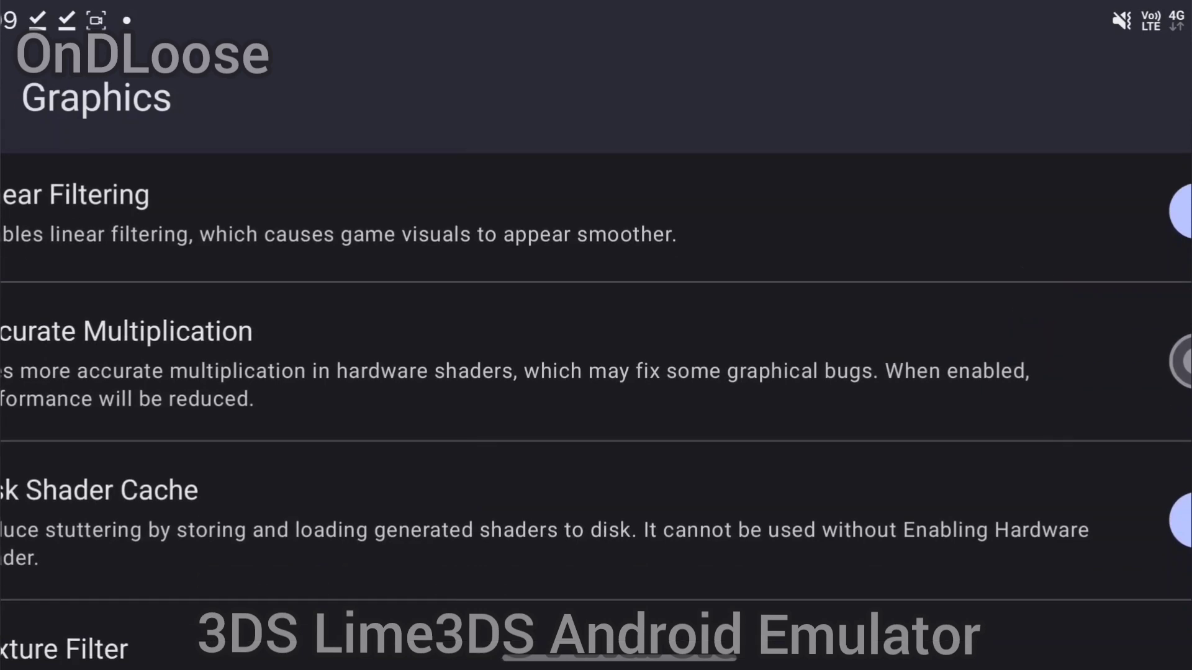
scroll("down", 3)
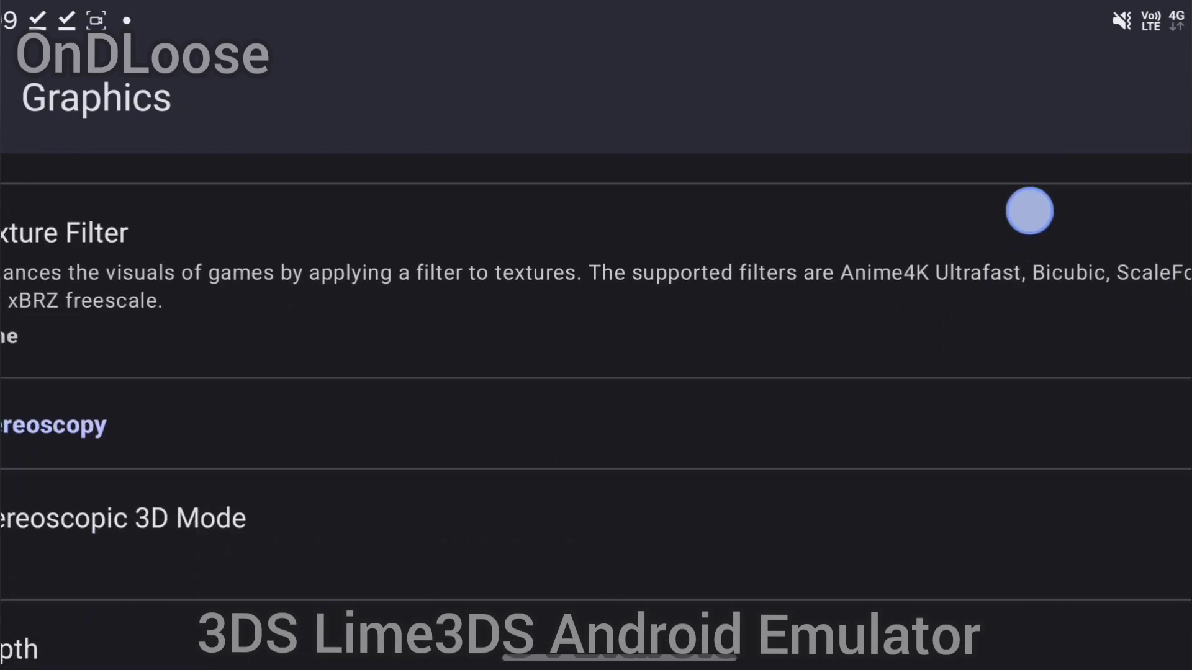
scroll("down", 3)
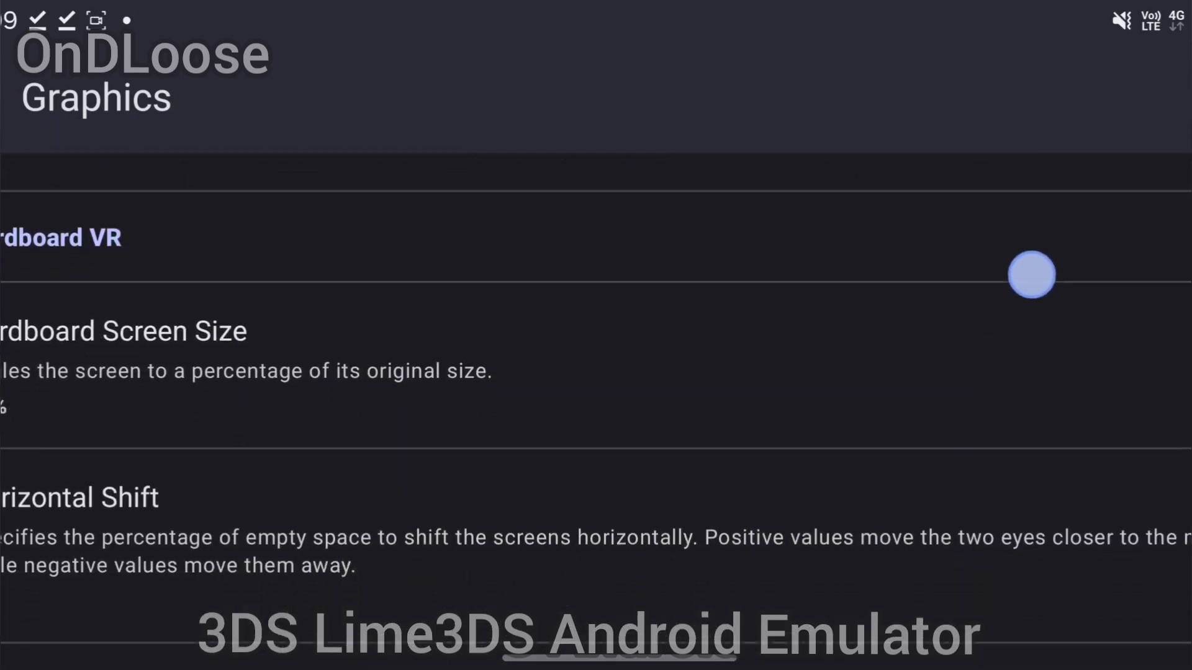
scroll("down", 3)
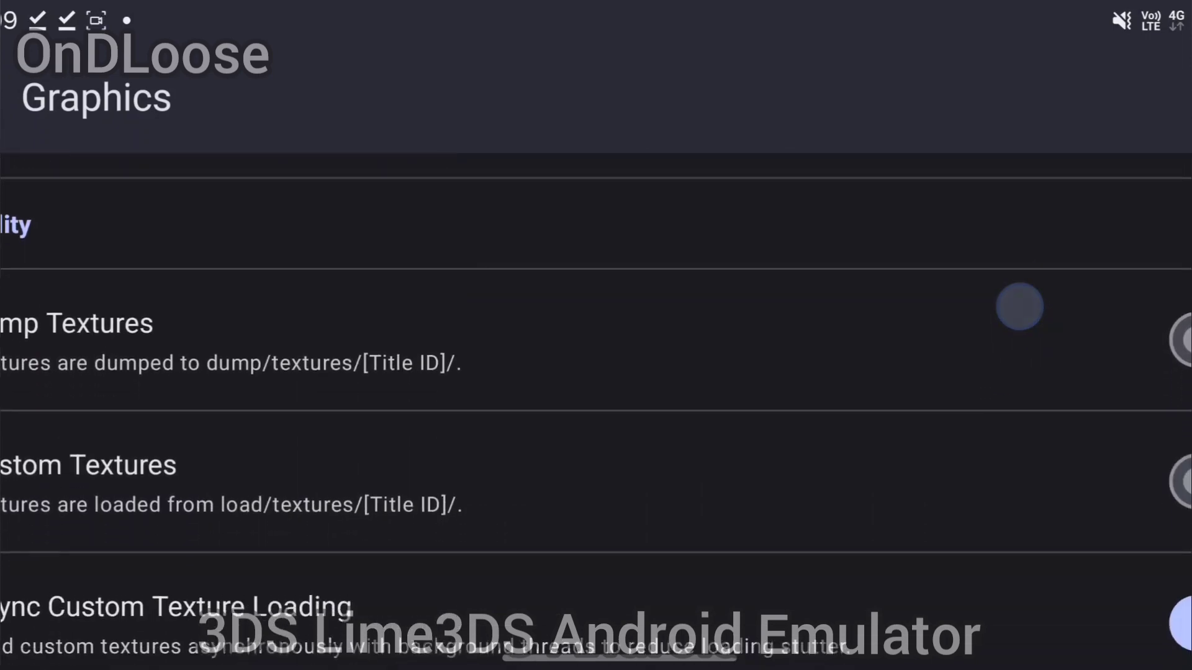
scroll("up", 3)
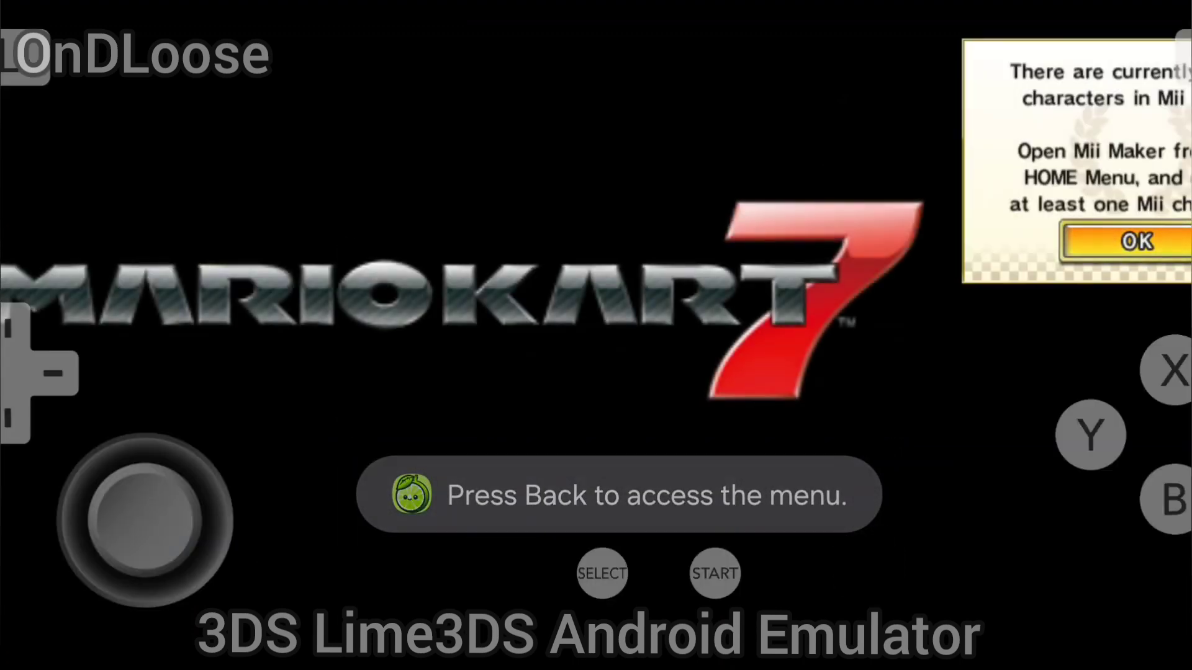
Dismiss Mario Kart 7's missing-Mii notice and choose Single Player.
left_click(1134, 241)
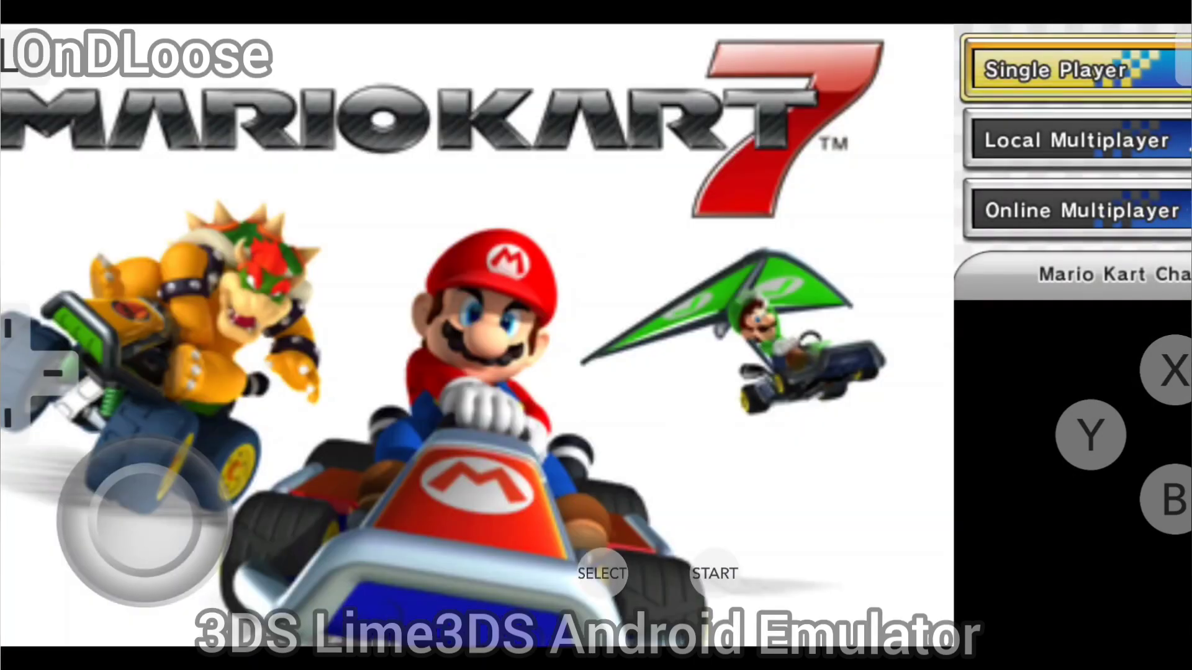
left_click(1072, 69)
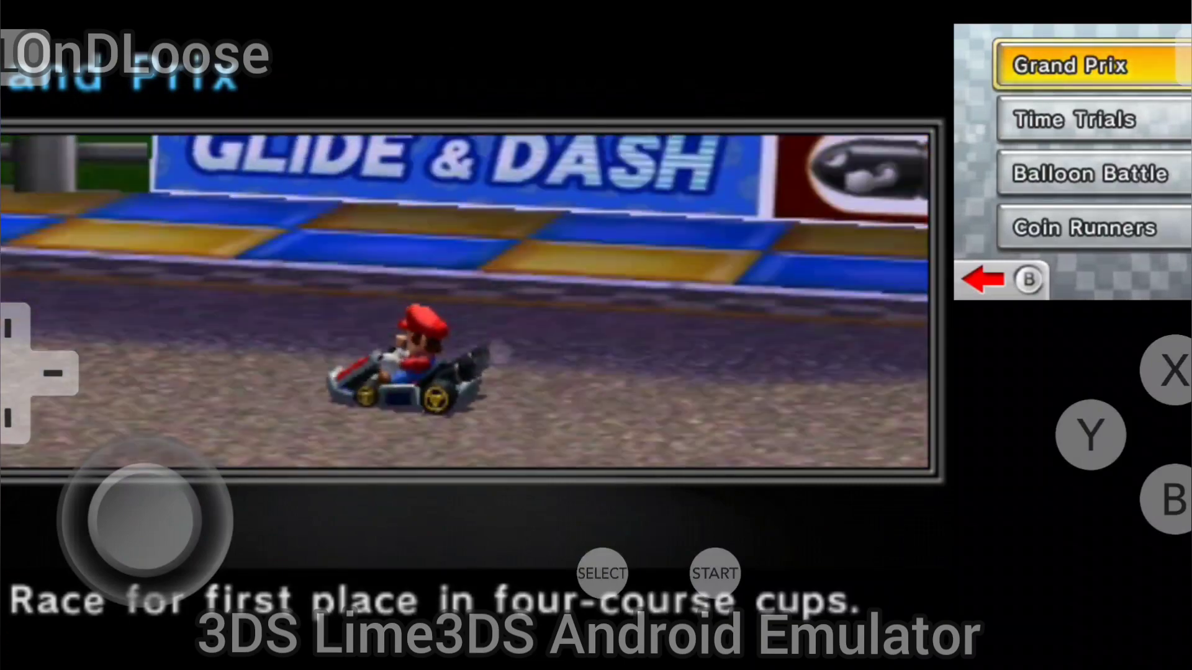